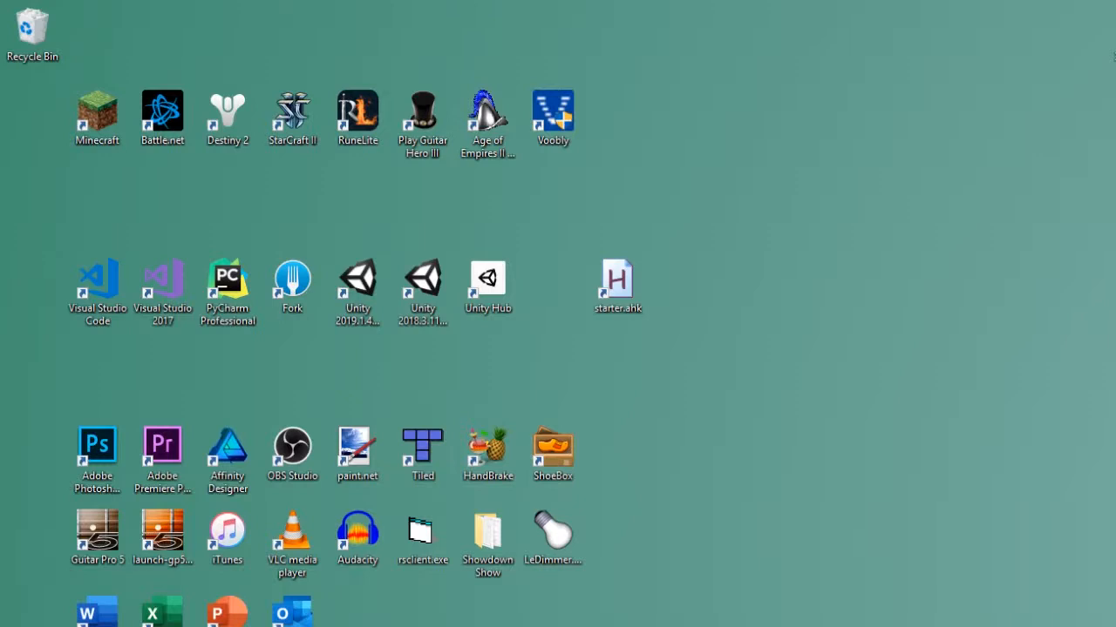
- Reselect the script on the desktop and make the desktop icons visible again
{"action": "left_click", "coordinate": [617, 283]}
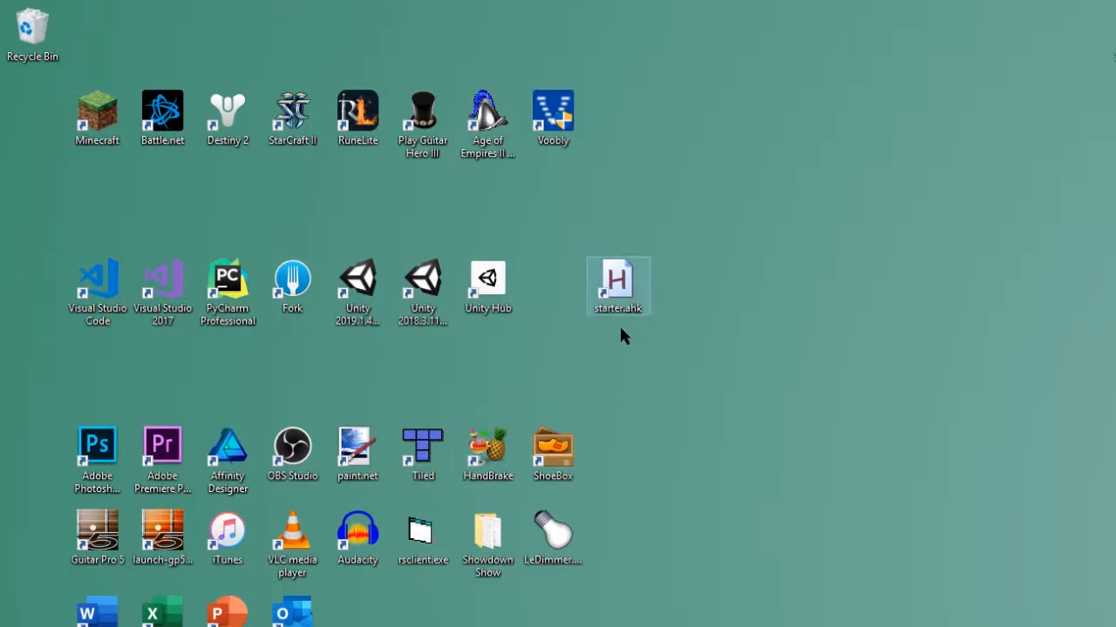
{"action": "left_click", "coordinate": [802, 572]}
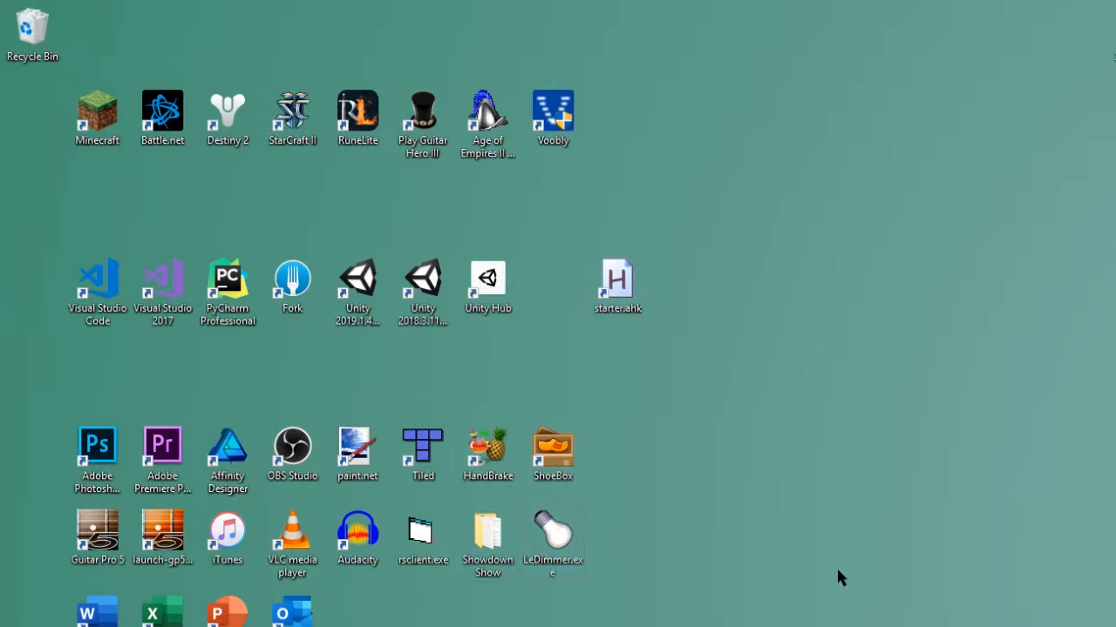
{"action": "mouse_move", "coordinate": [853, 532]}
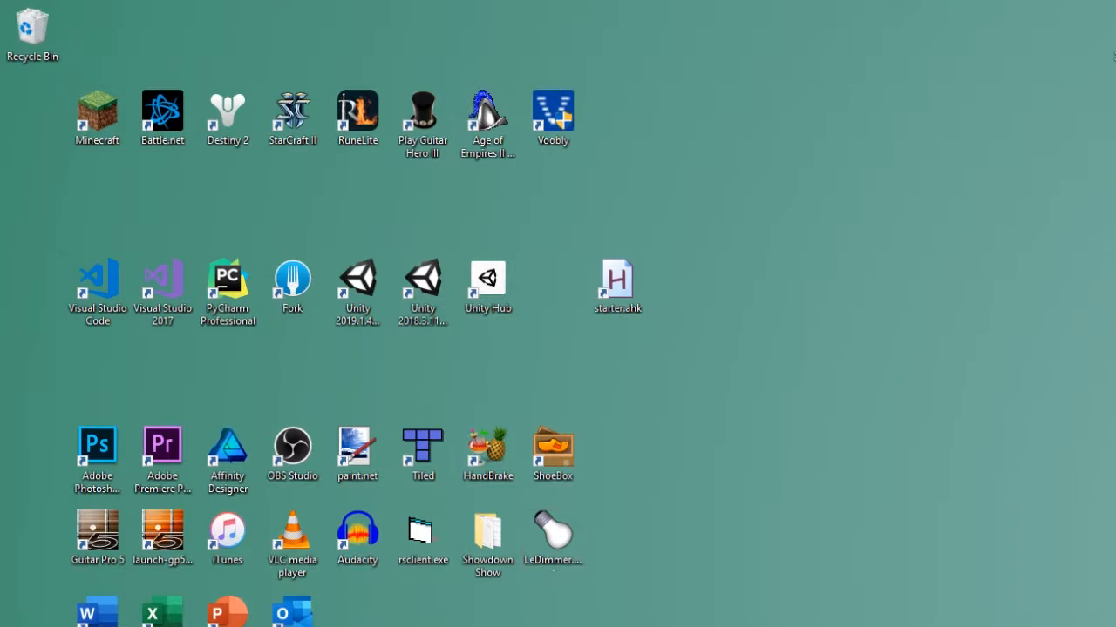
{"action": "mouse_move", "coordinate": [777, 478]}
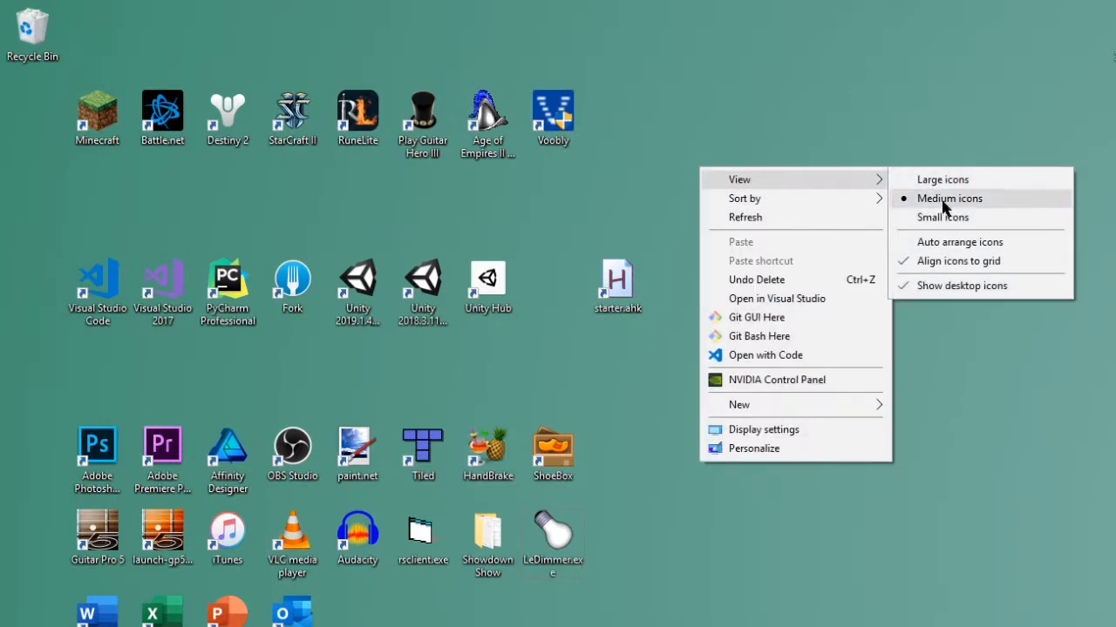
{"action": "mouse_move", "coordinate": [950, 296]}
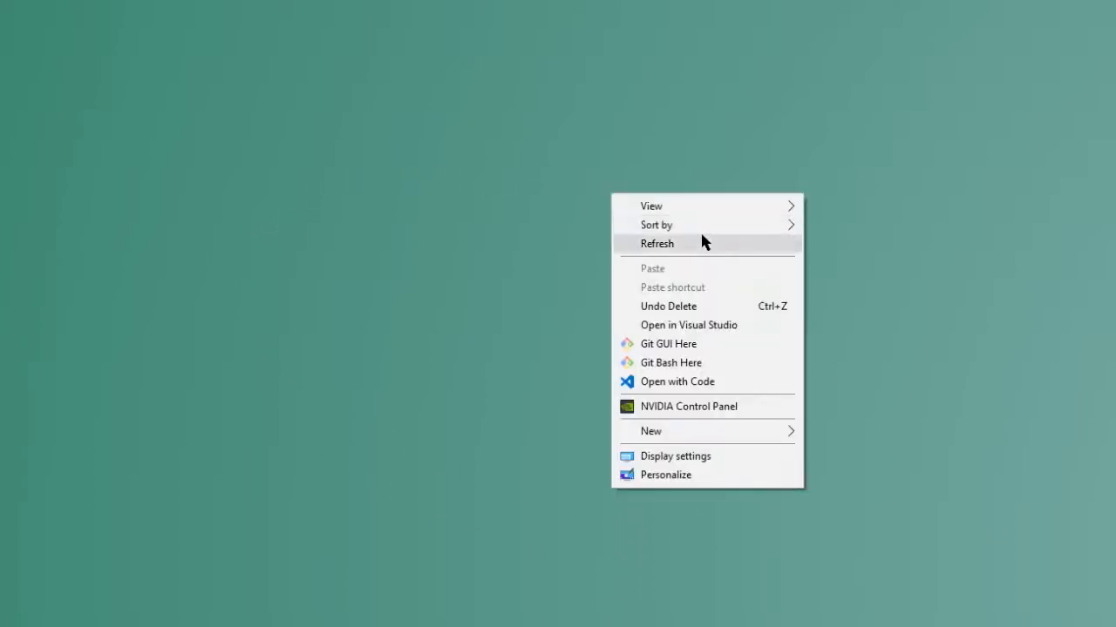
{"action": "left_click", "coordinate": [655, 244]}
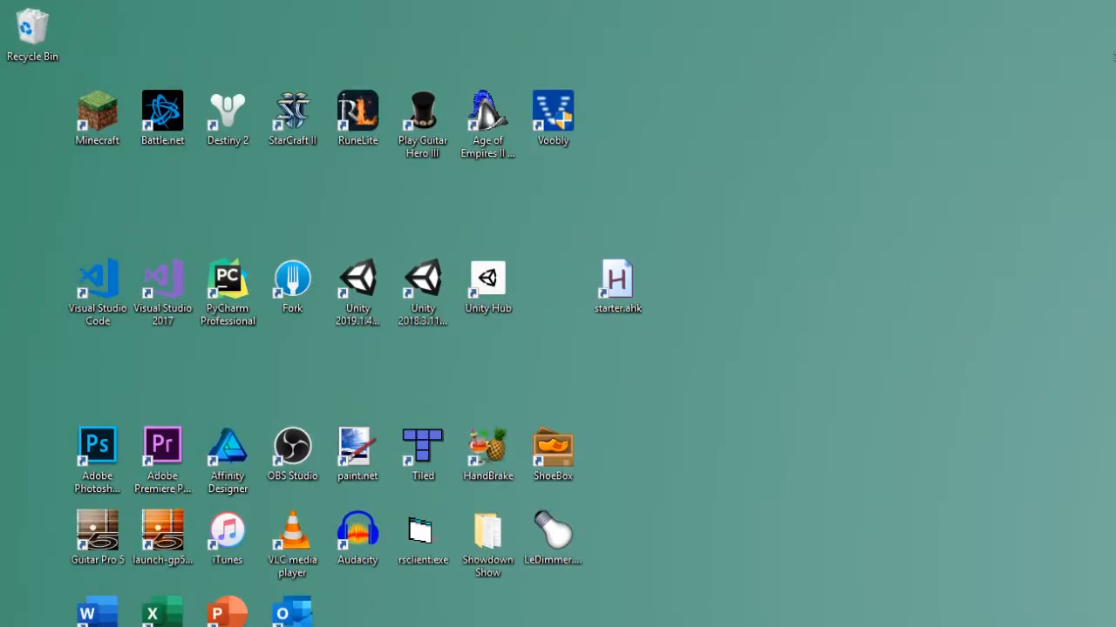
{"action": "mouse_move", "coordinate": [1001, 561]}
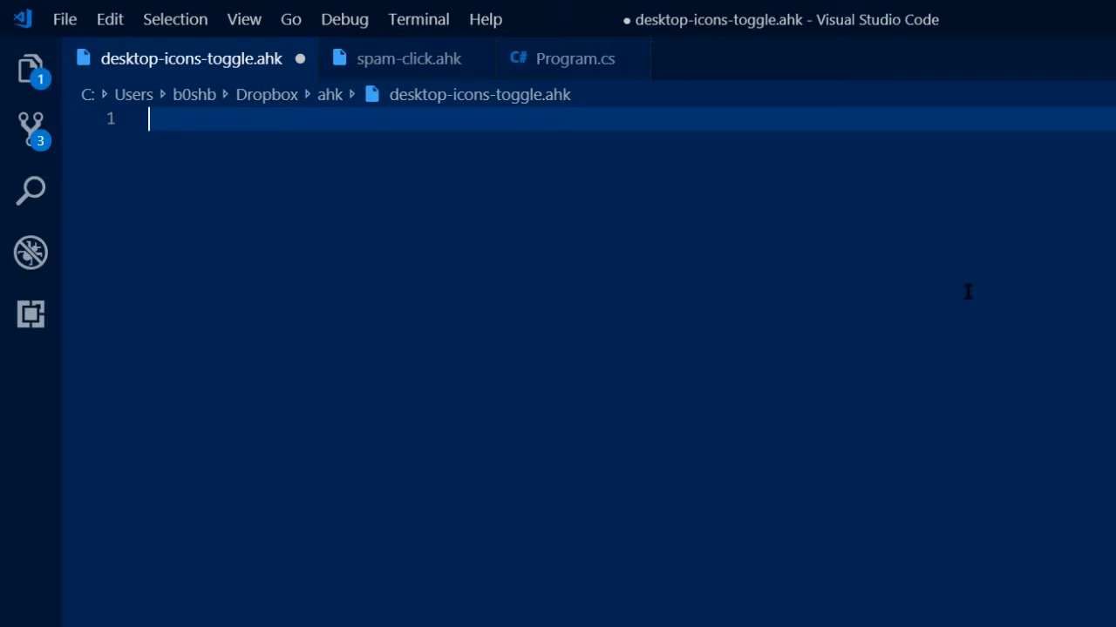
- Begin the ^f12:: hotkey with Click, Right followed by Sleep 50
{"action": "type", "text": "^"}
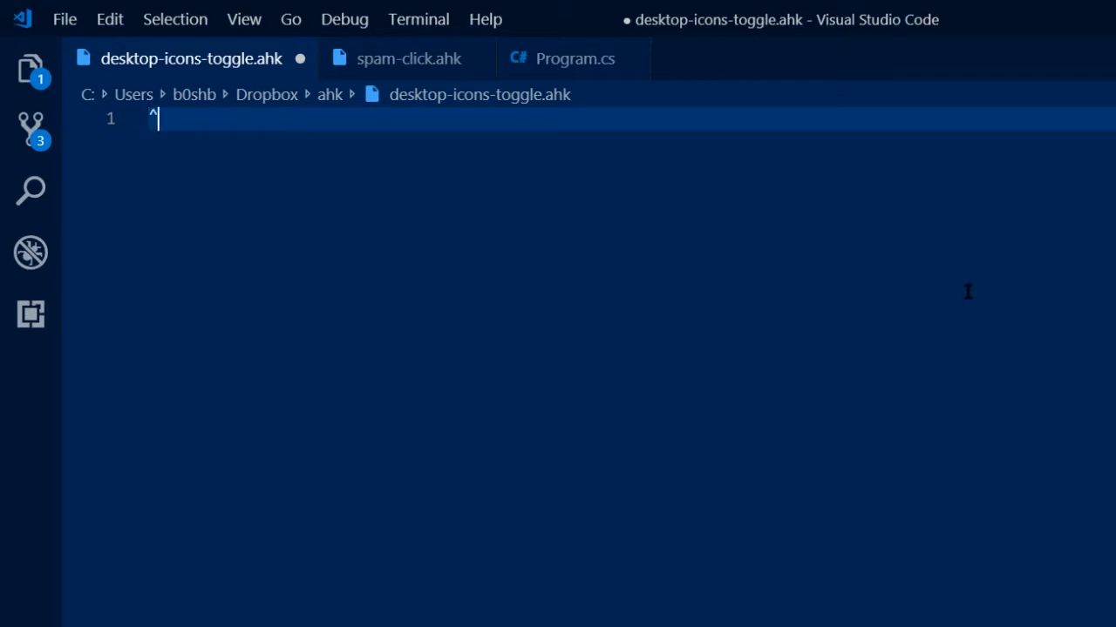
{"action": "type", "text": "f12"}
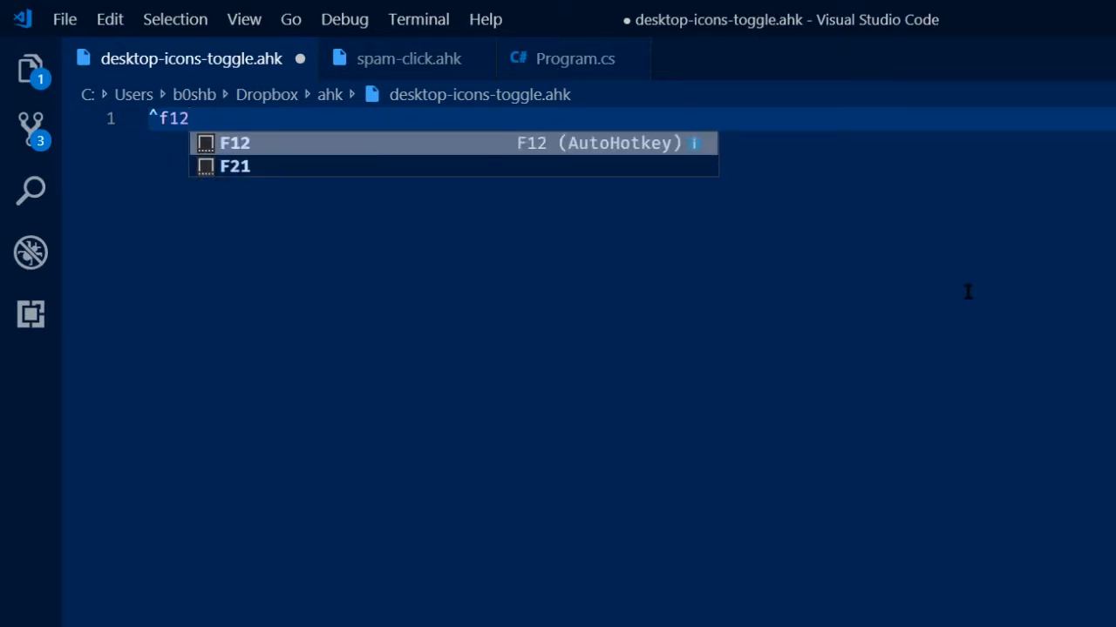
{"action": "type", "text": "::"}
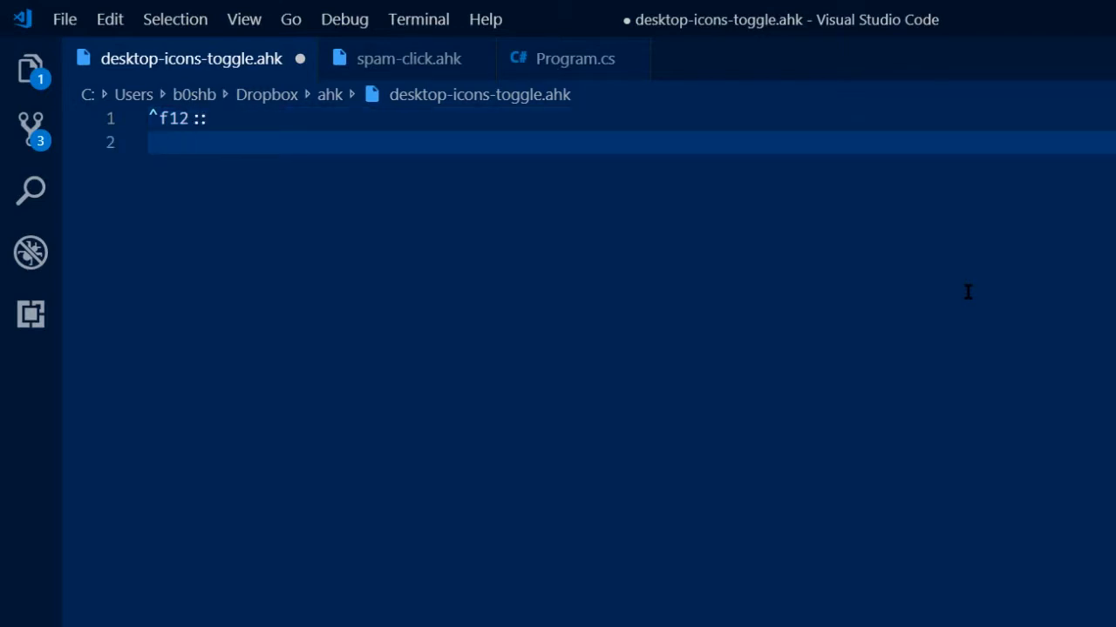
{"action": "type", "text": "ck, Right"}
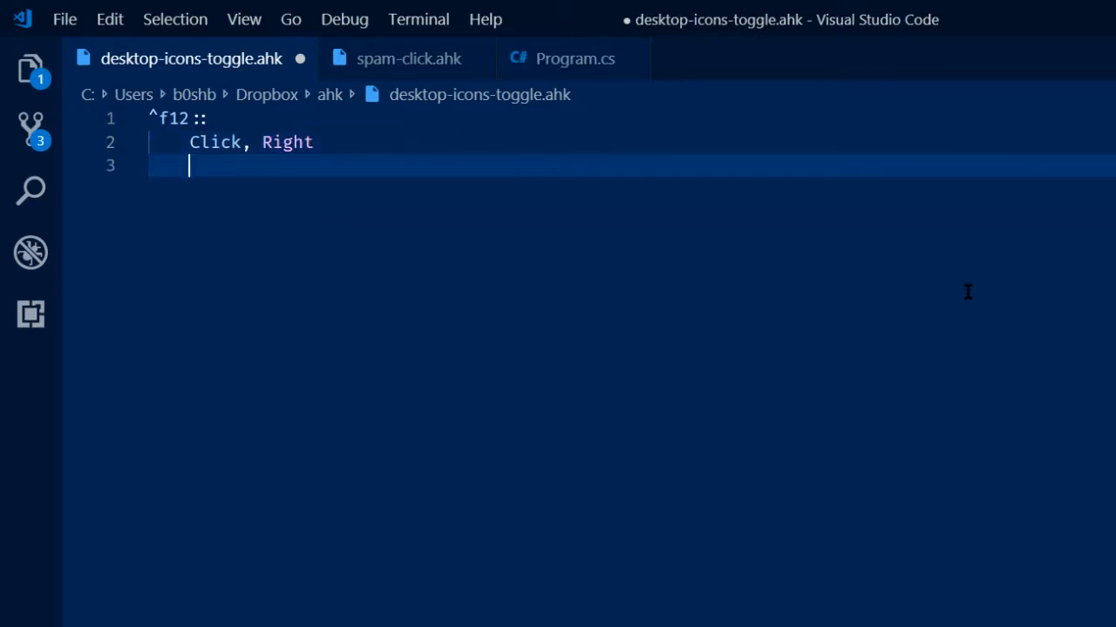
{"action": "type", "text": "Sleep 50"}
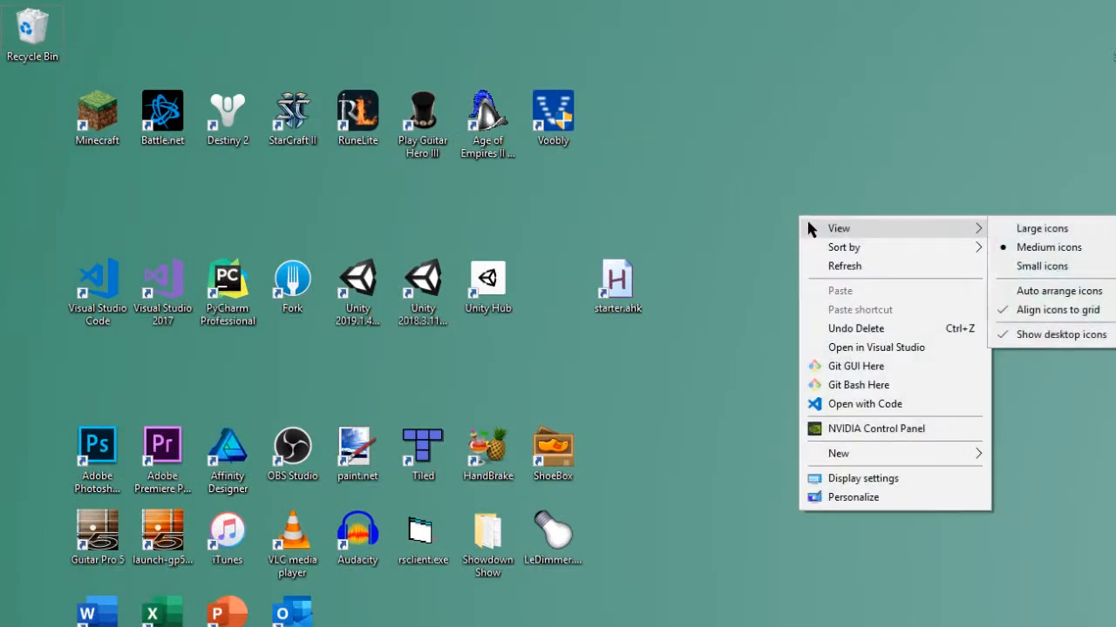
{"action": "mouse_move", "coordinate": [1084, 331]}
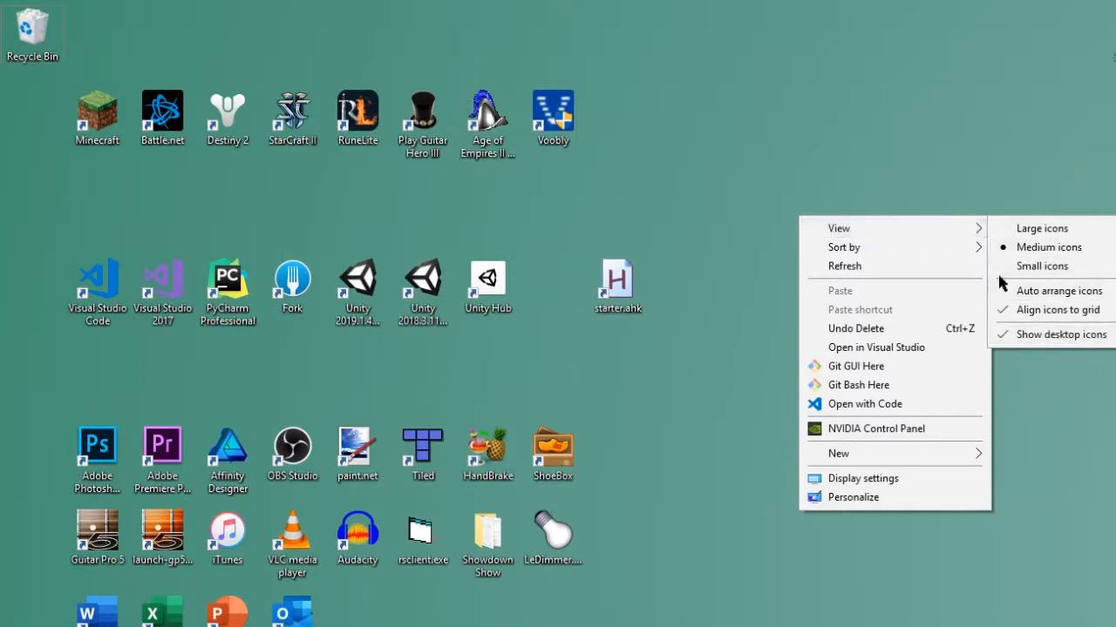
{"action": "mouse_move", "coordinate": [839, 227]}
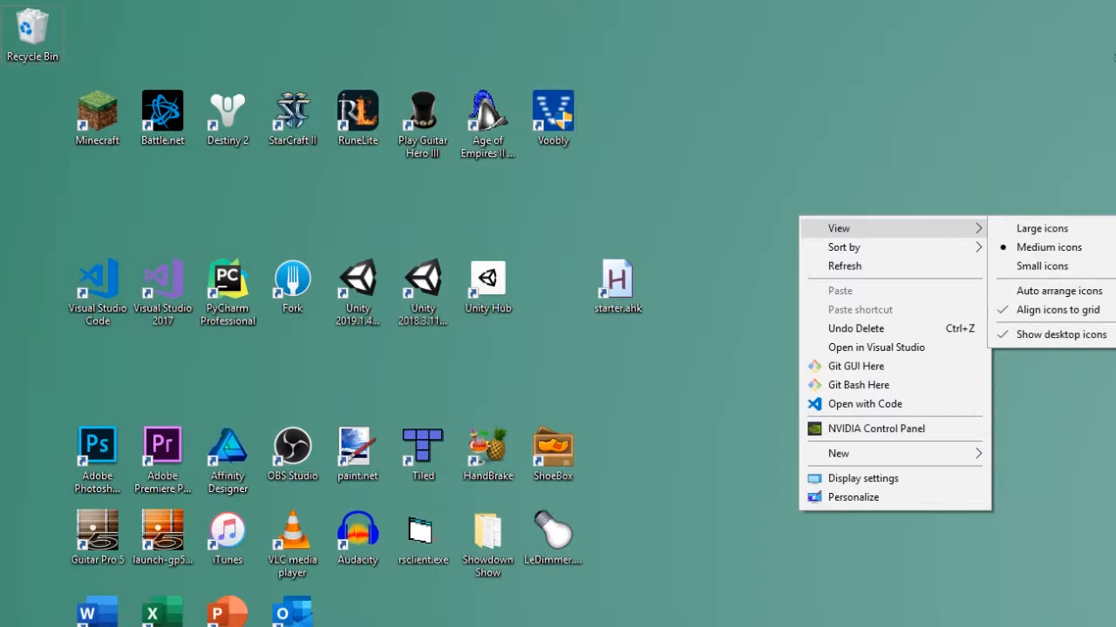
{"action": "mouse_move", "coordinate": [659, 115]}
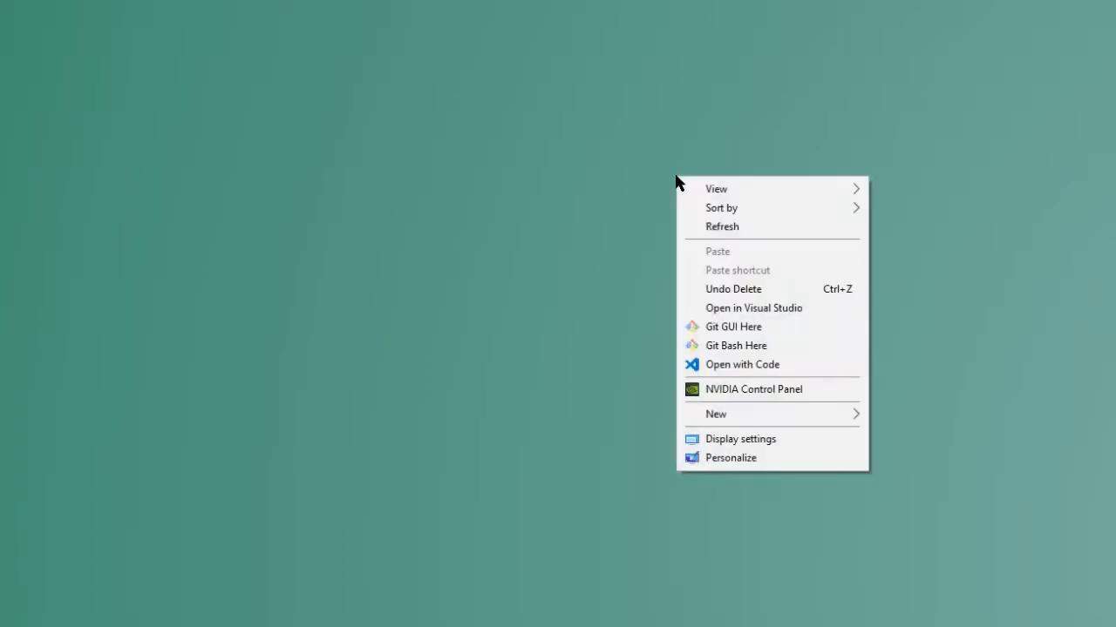
{"action": "mouse_move", "coordinate": [714, 189]}
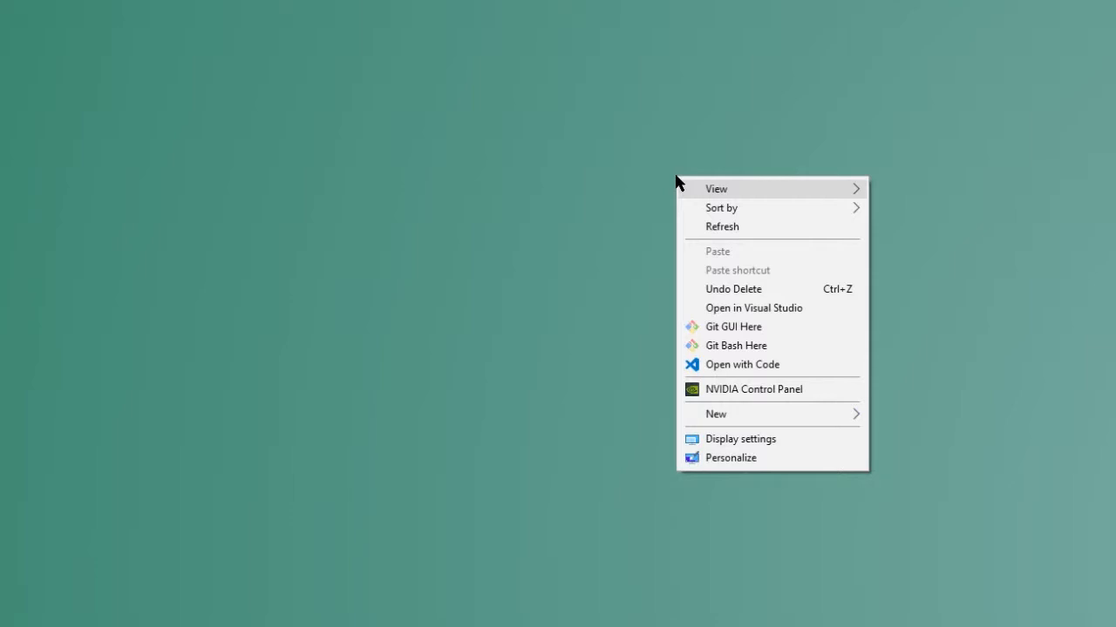
- Bring up the desktop's View options from its context menu
{"action": "left_click", "coordinate": [679, 183]}
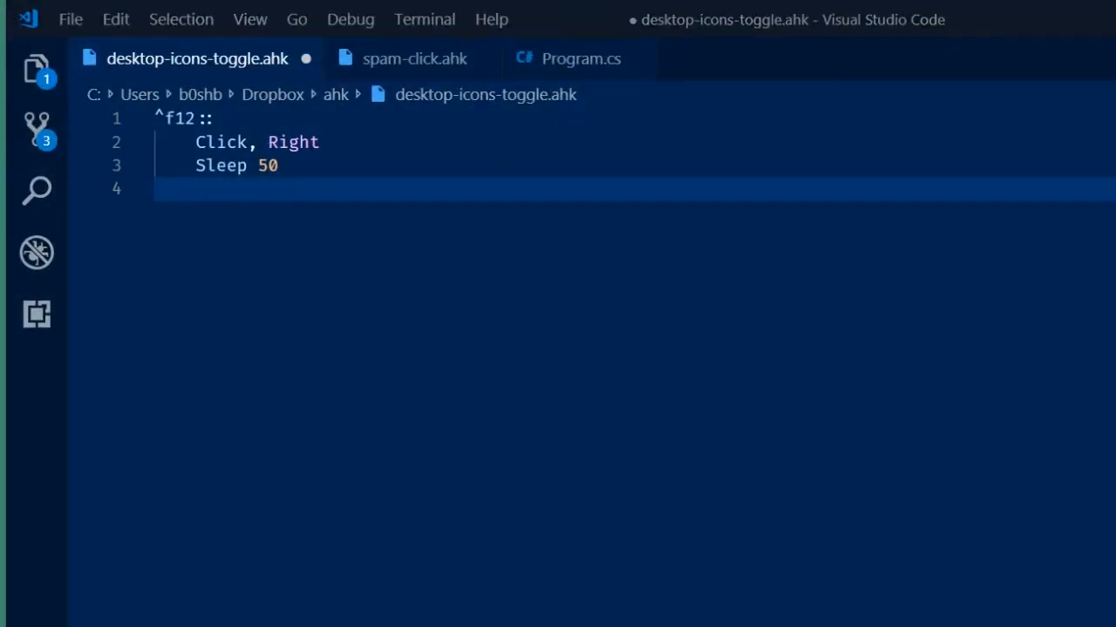
- Add the Send V{Enter}D line to the hotkey and save desktop-icons-toggle.ahk
{"action": "type", "text": "Send V"}
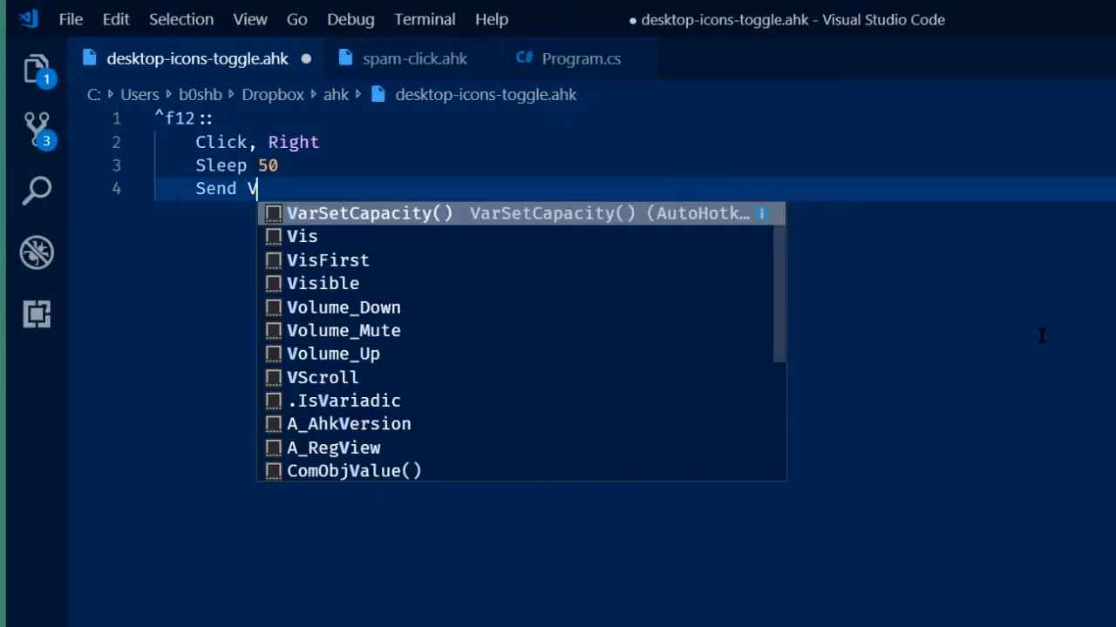
{"action": "type", "text": "{Enter}"}
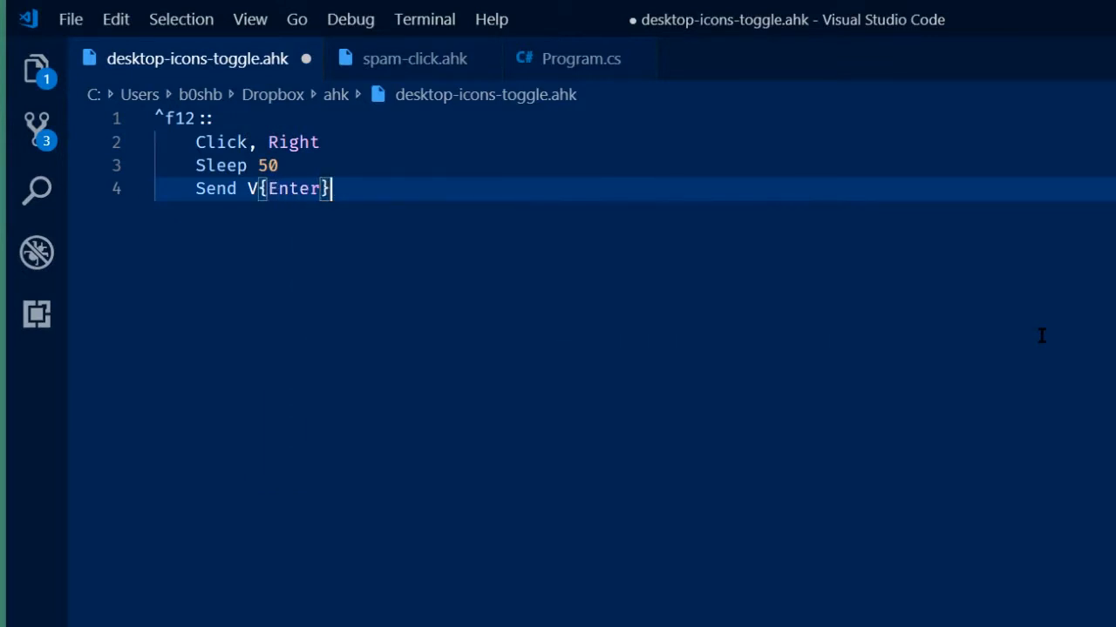
{"action": "type", "text": "D"}
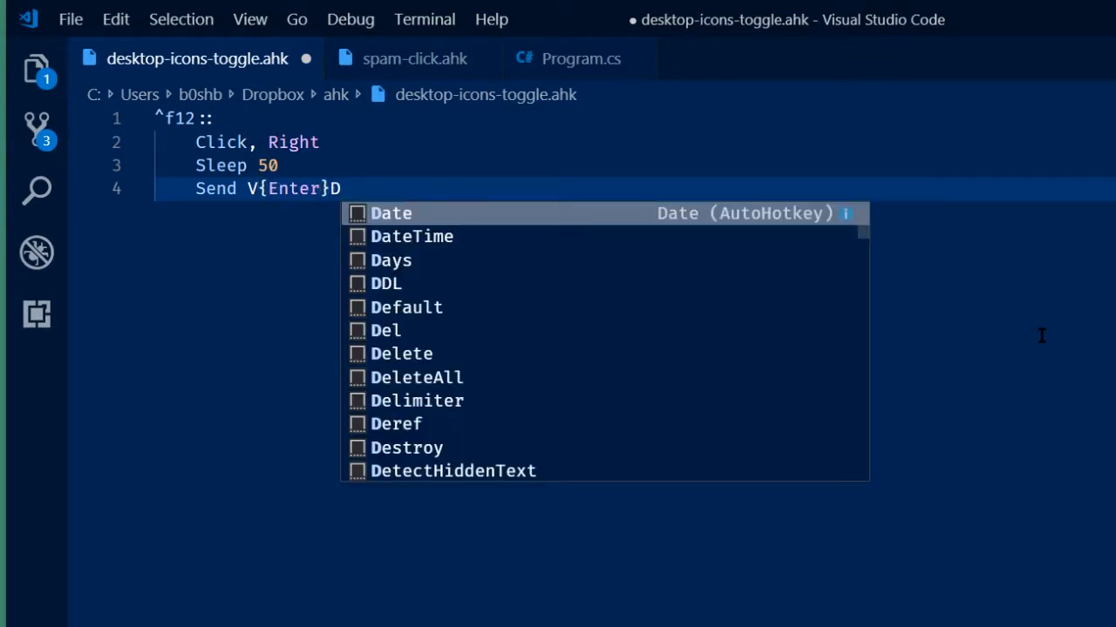
{"action": "key", "text": "ctrl+s"}
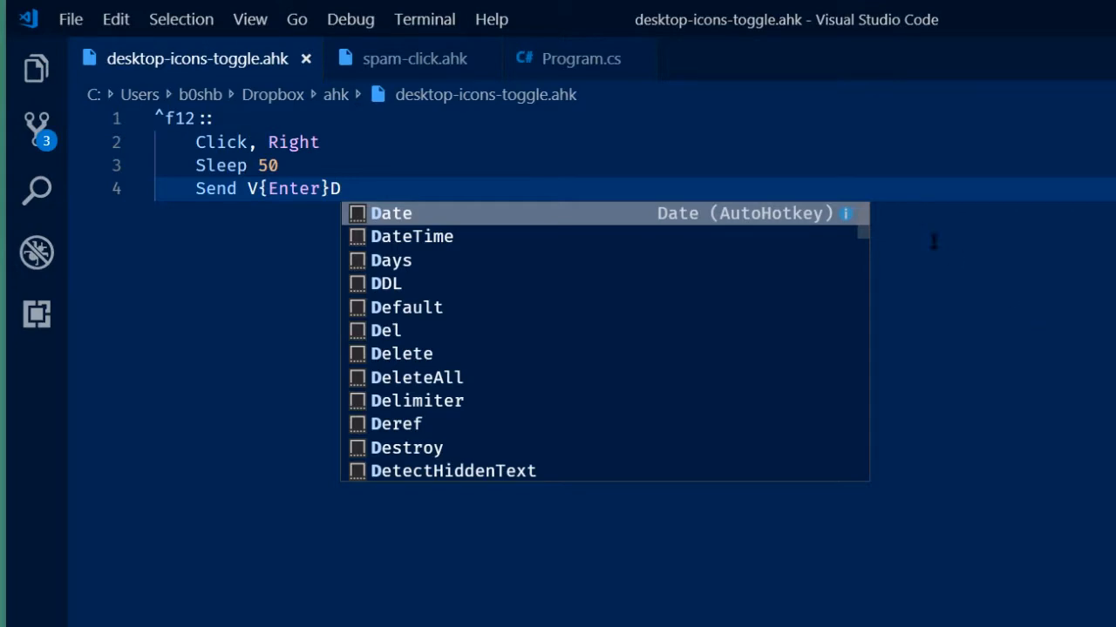
- Return to the desktop with its shortcut icons showing and the script selected
{"action": "right_click", "coordinate": [195, 59]}
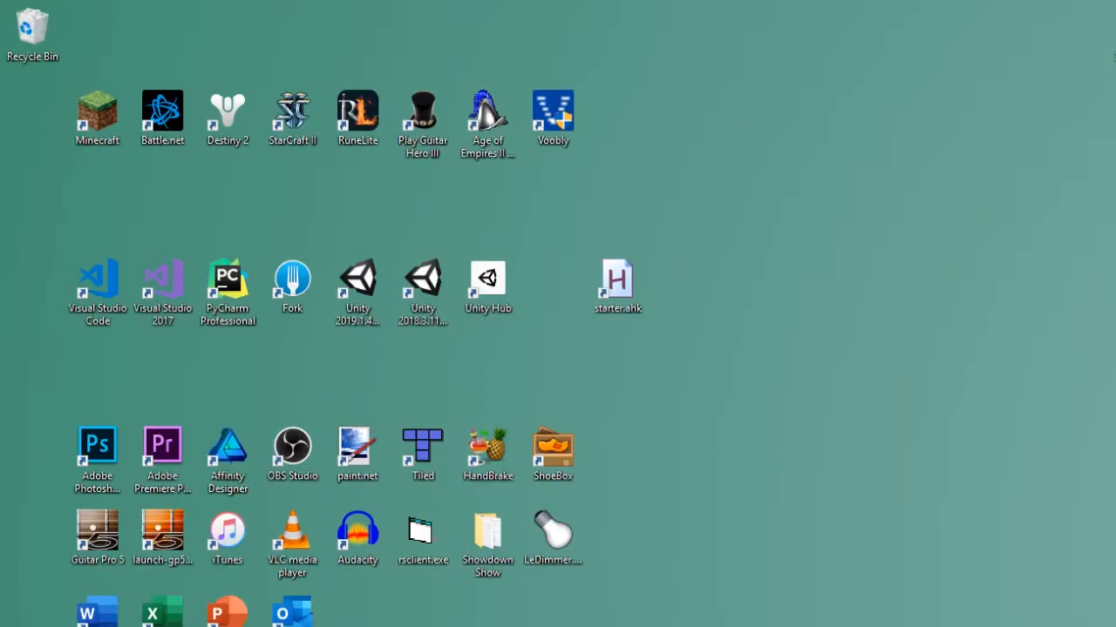
{"action": "mouse_move", "coordinate": [865, 305]}
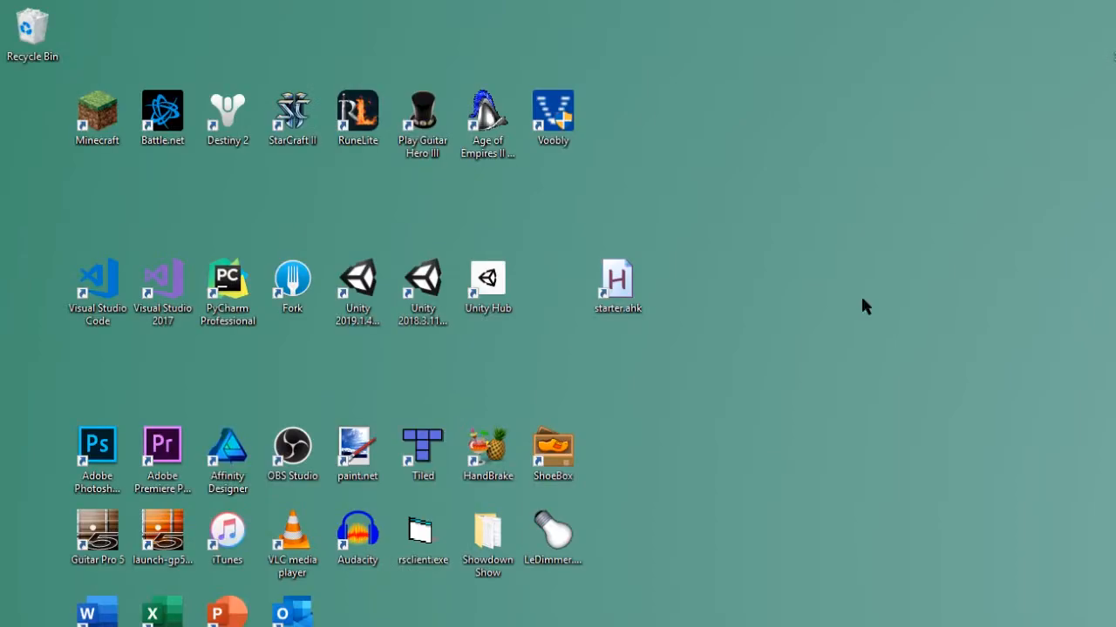
{"action": "left_click", "coordinate": [617, 282]}
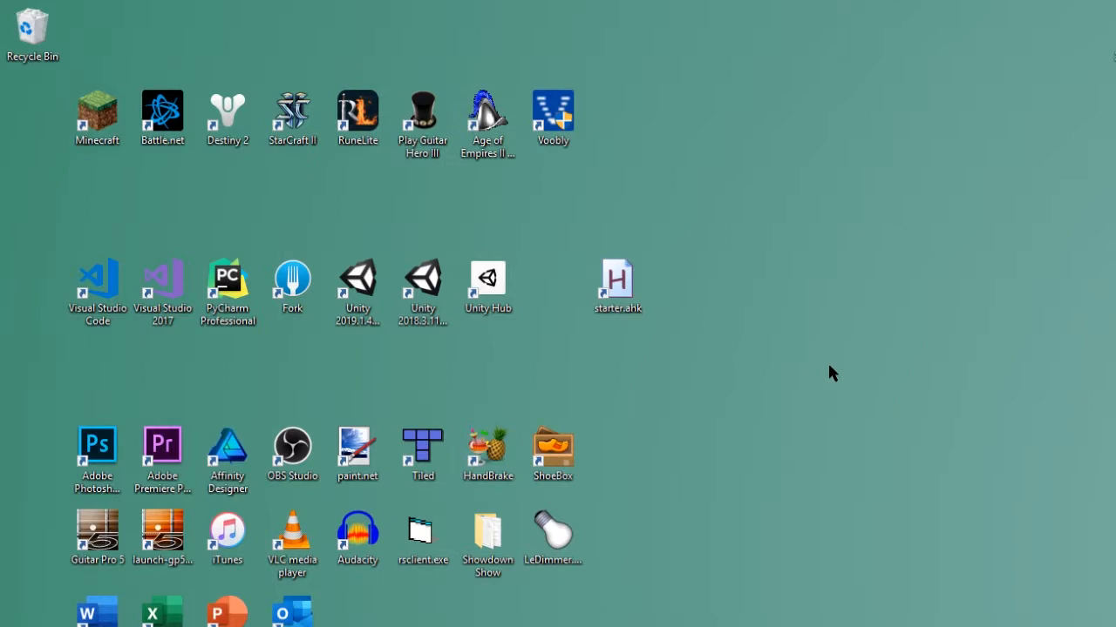
{"action": "mouse_move", "coordinate": [728, 289]}
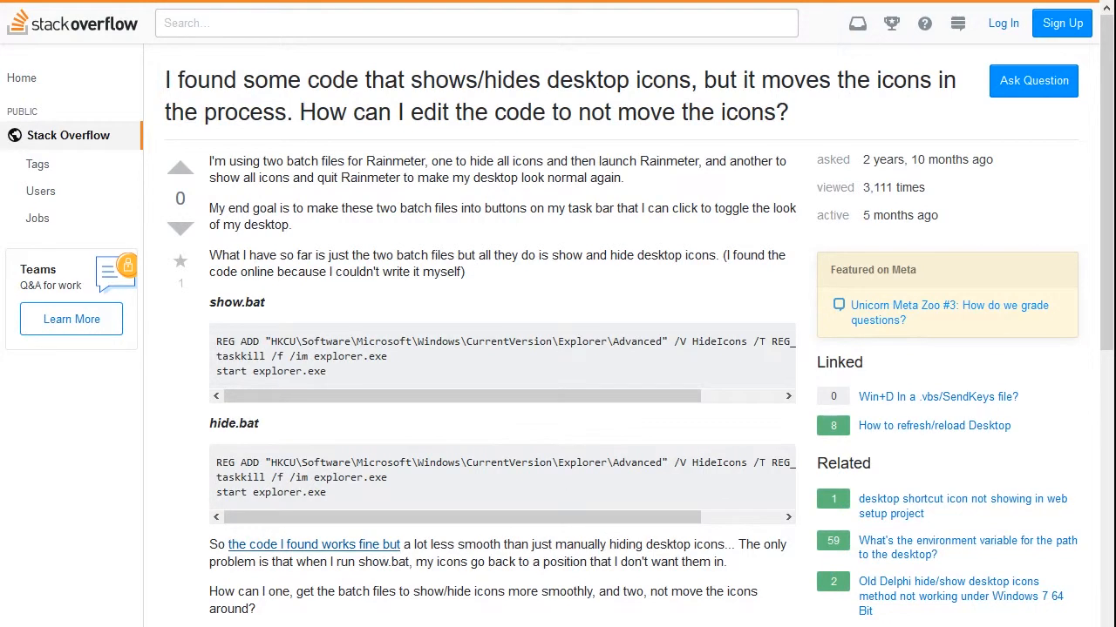
{"action": "mouse_move", "coordinate": [349, 297]}
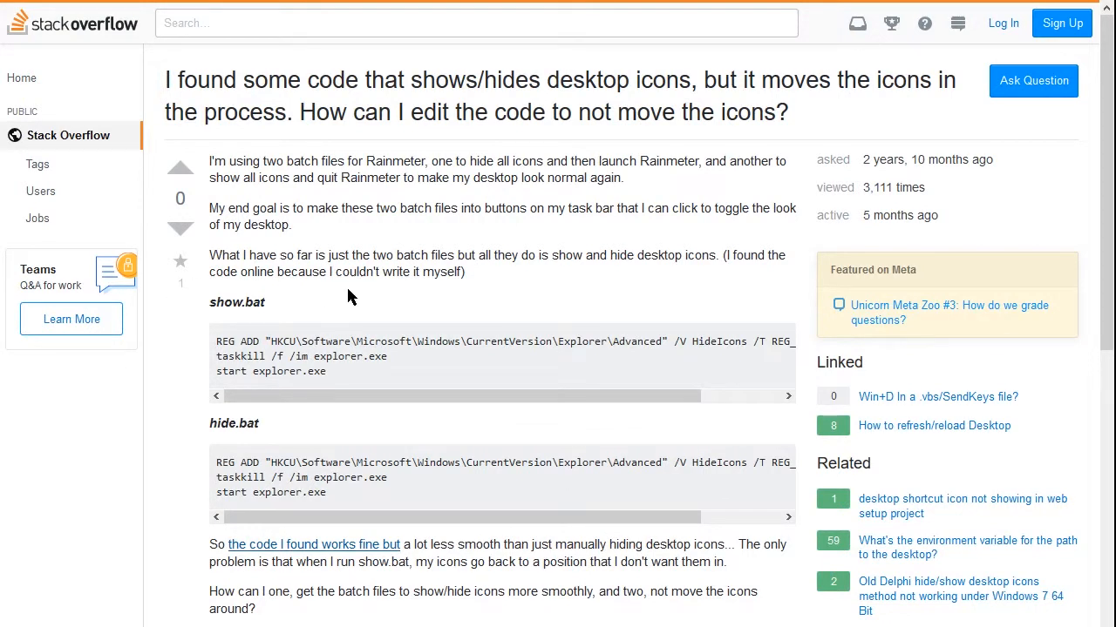
{"action": "mouse_move", "coordinate": [436, 84]}
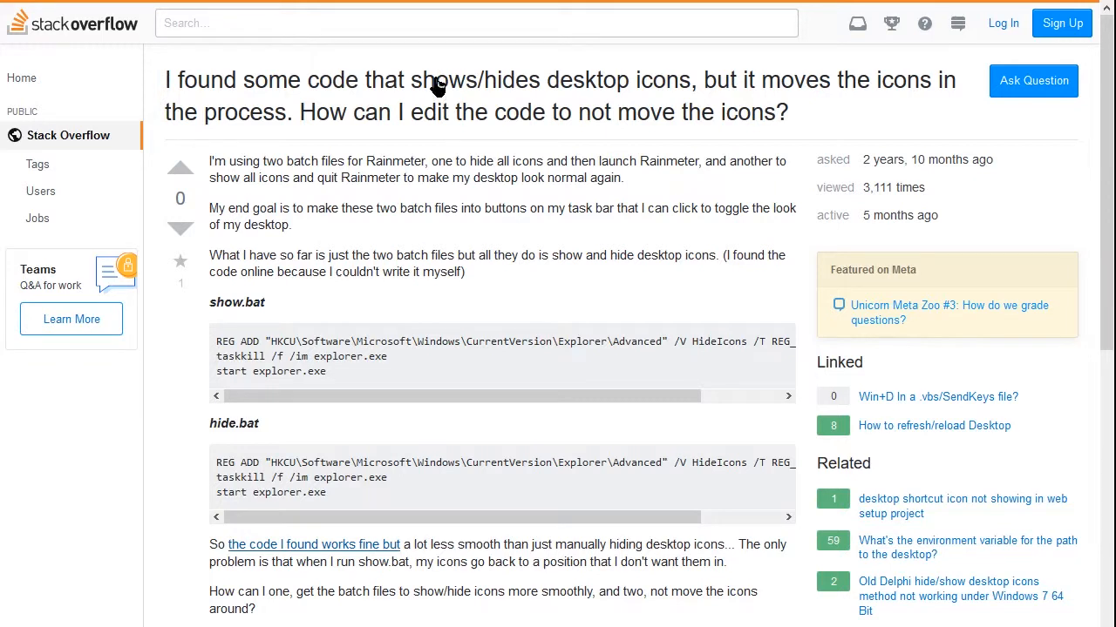
{"action": "mouse_move", "coordinate": [209, 315]}
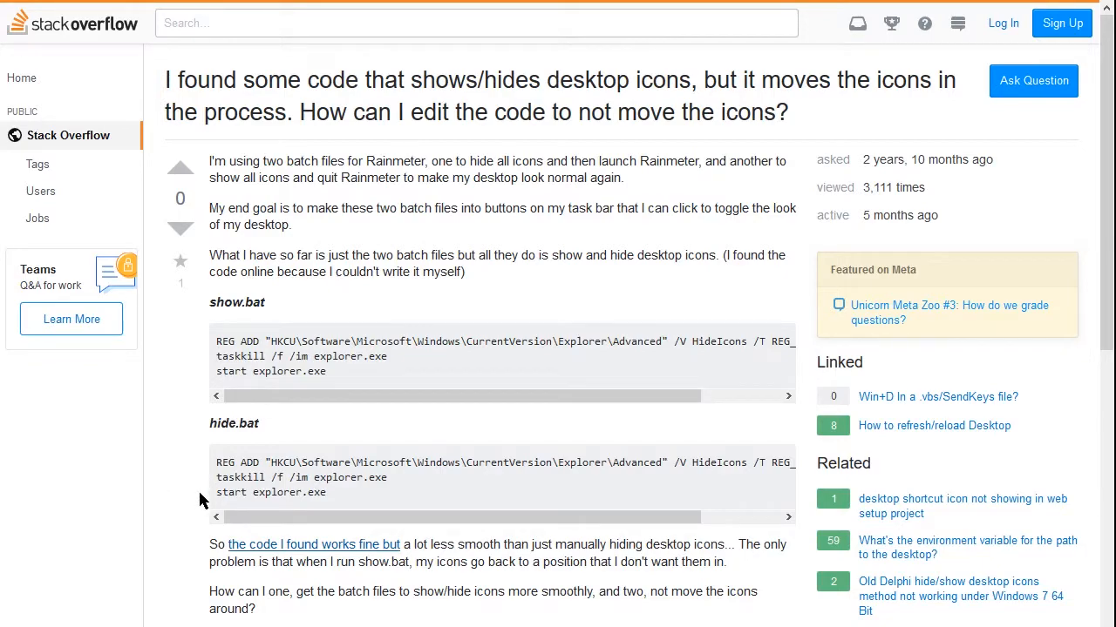
{"action": "scroll", "scroll_direction": "down", "scroll_amount": 3}
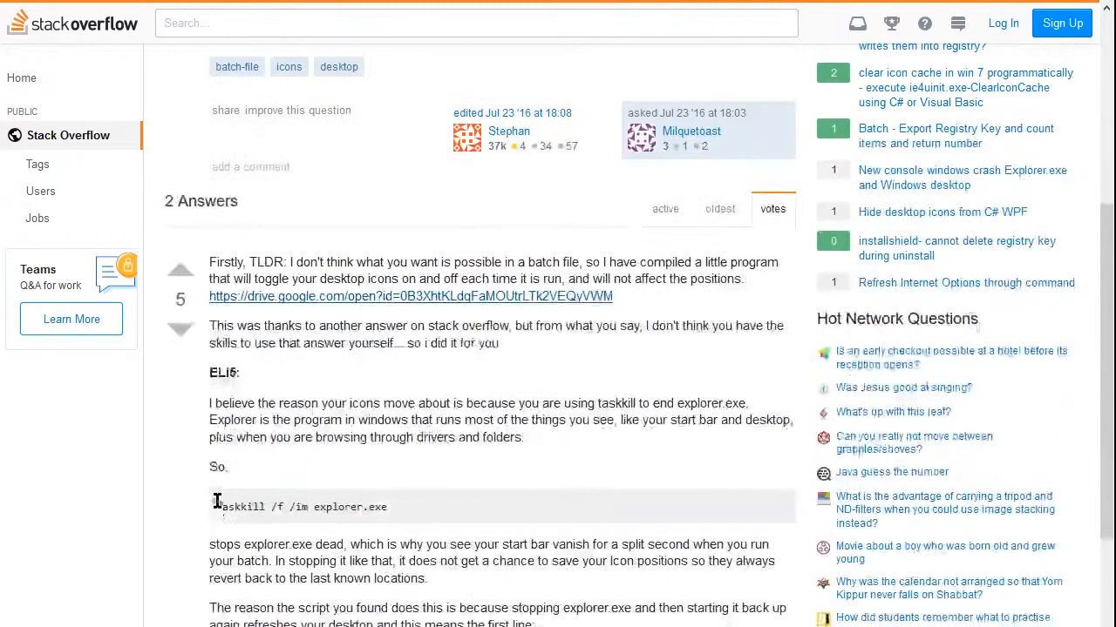
{"action": "scroll", "scroll_direction": "down", "scroll_amount": 3}
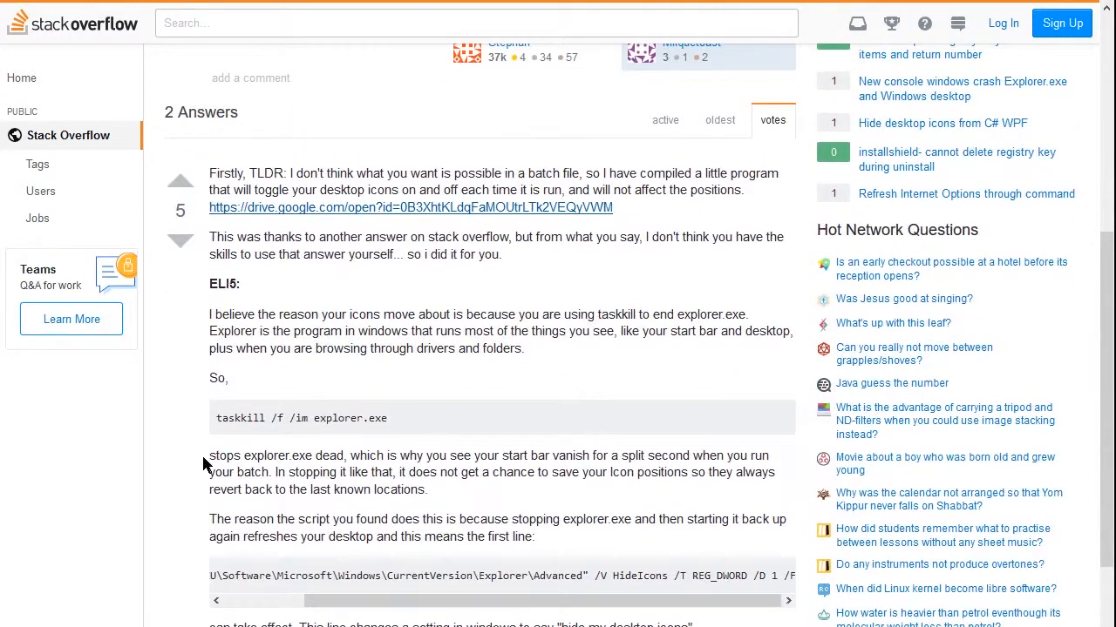
{"action": "scroll", "scroll_direction": "down", "scroll_amount": 3}
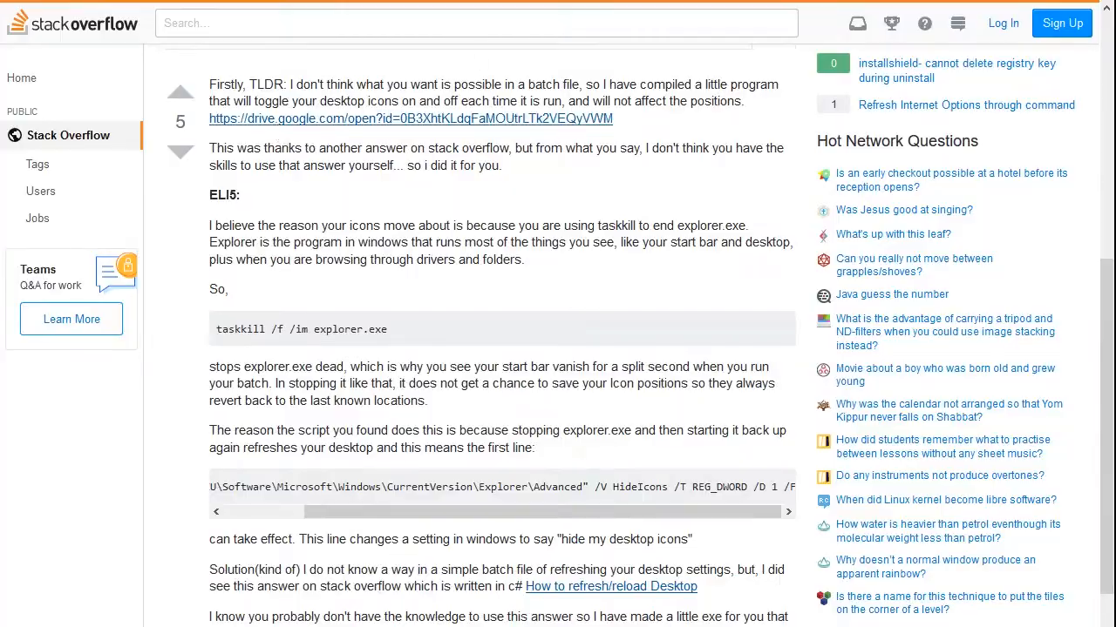
{"action": "left_click", "coordinate": [409, 118]}
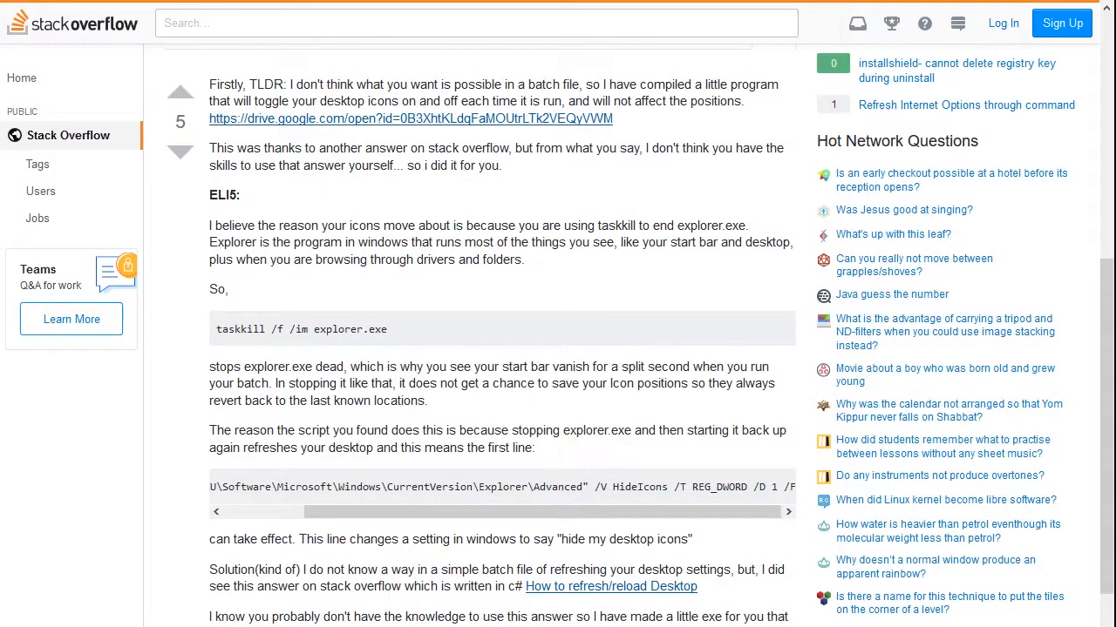
{"action": "scroll", "scroll_direction": "down", "scroll_amount": 3}
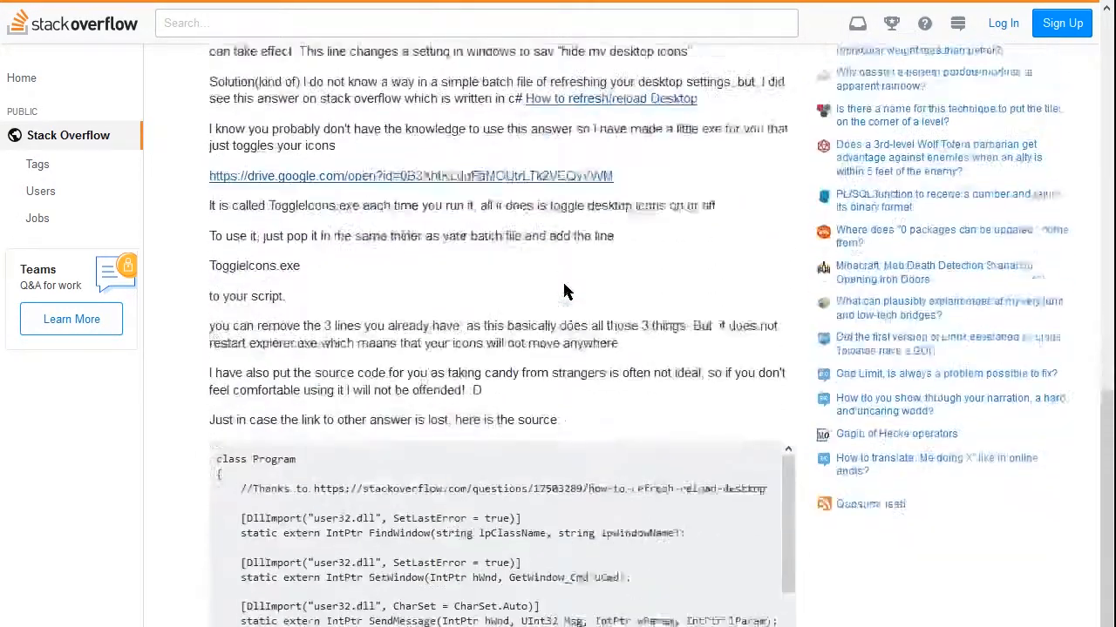
{"action": "scroll", "scroll_direction": "down", "scroll_amount": 3}
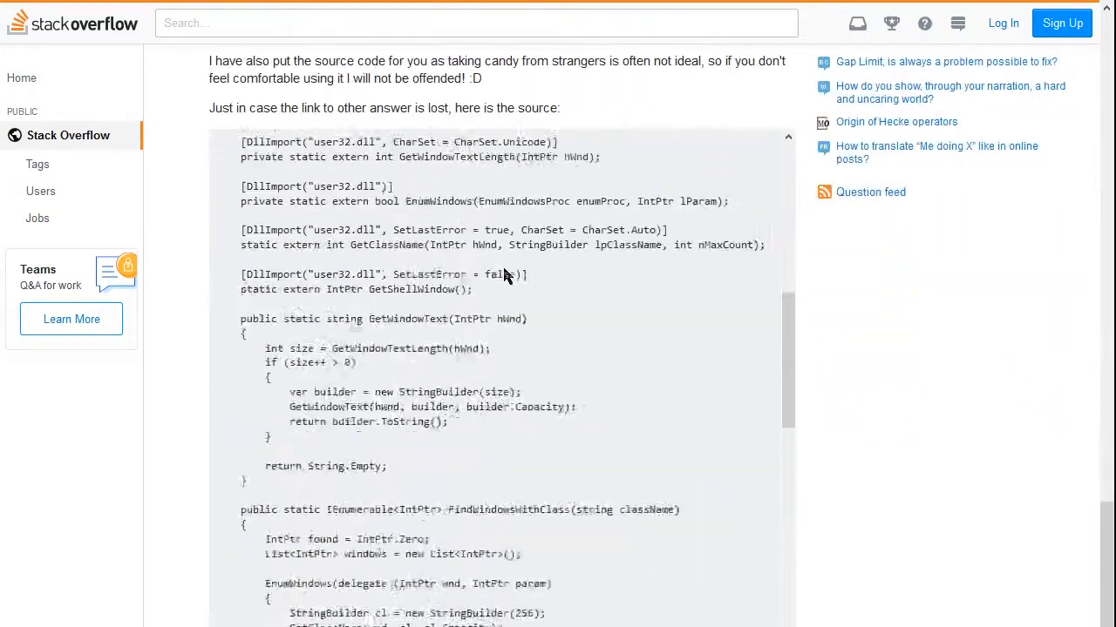
{"action": "scroll", "scroll_direction": "down", "scroll_amount": 3}
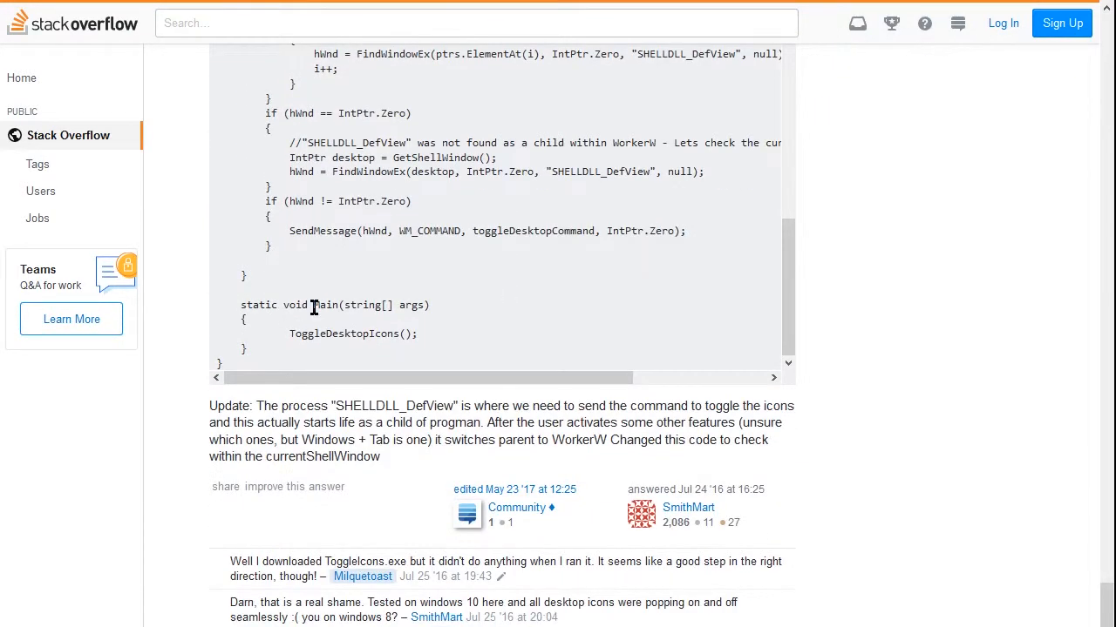
{"action": "mouse_move", "coordinate": [170, 324]}
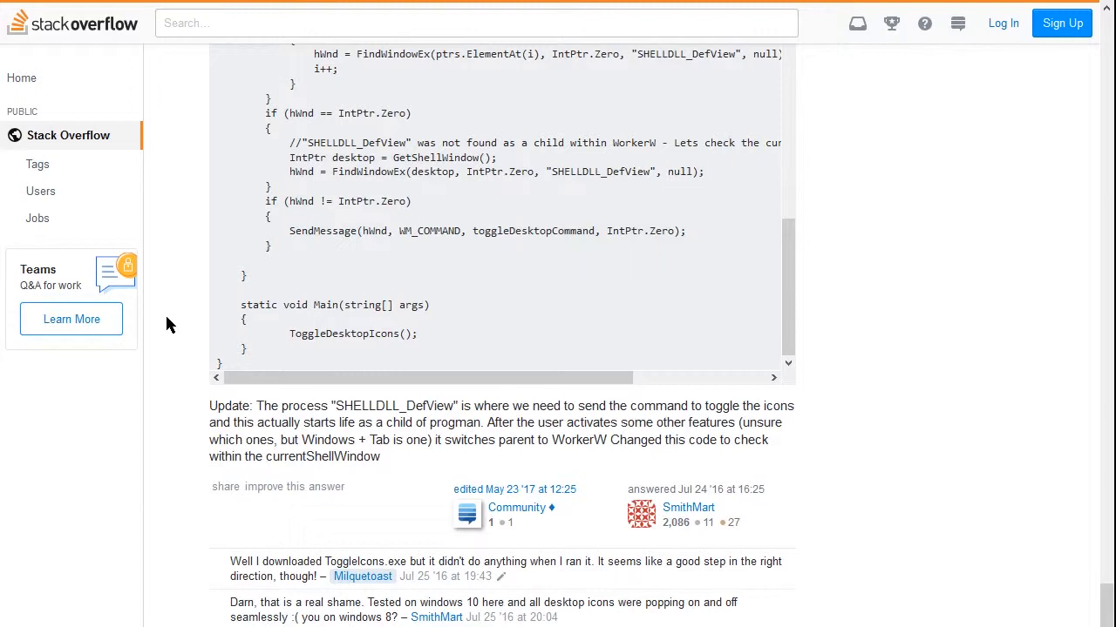
{"action": "mouse_move", "coordinate": [136, 321]}
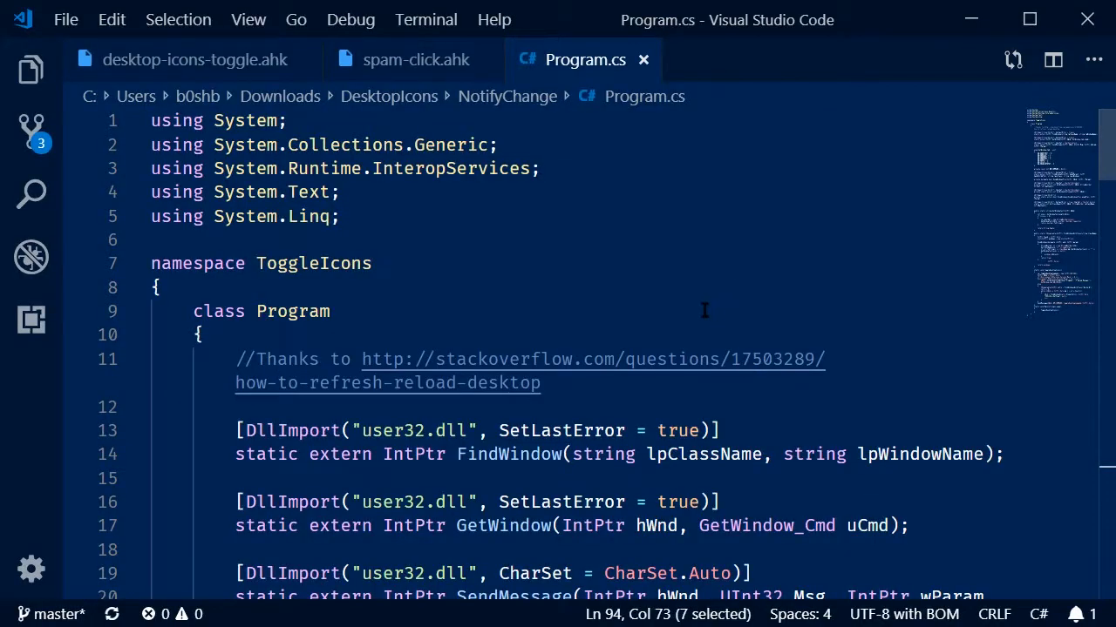
- Scroll through Program.cs down to Main and switch back toward the ahk script
{"action": "scroll", "scroll_direction": "down", "scroll_amount": 3}
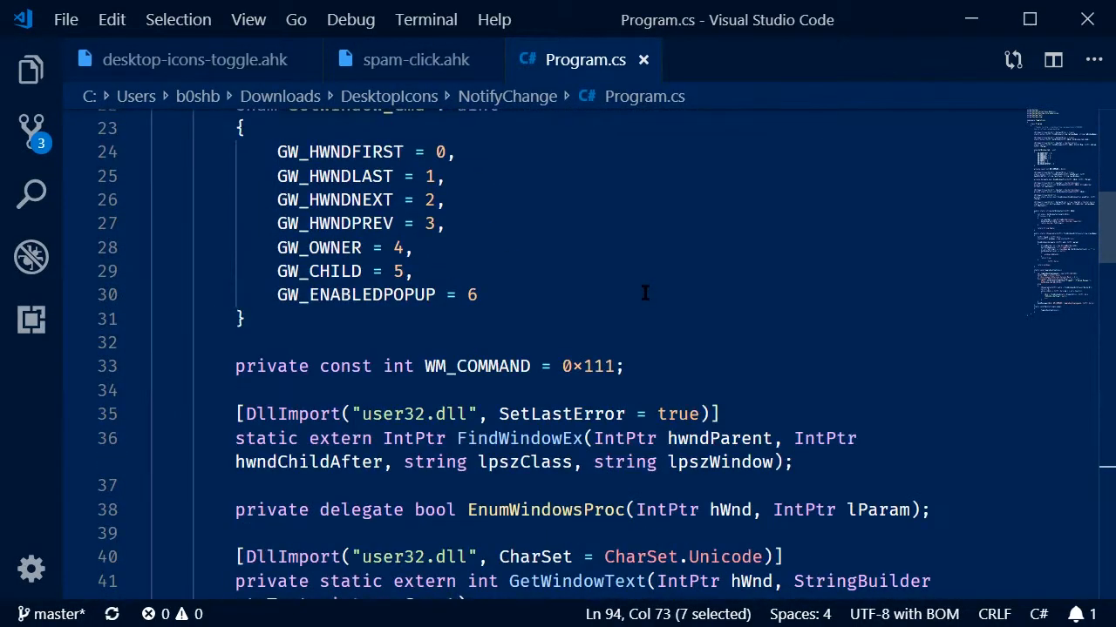
{"action": "scroll", "scroll_direction": "down", "scroll_amount": 3}
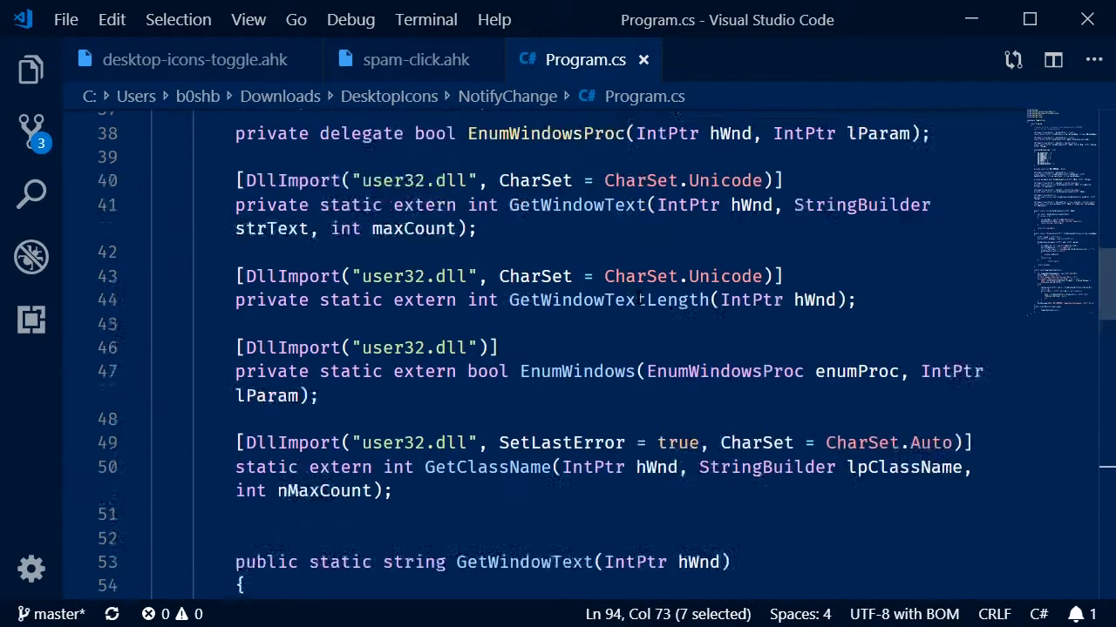
{"action": "scroll", "scroll_direction": "down", "scroll_amount": 3}
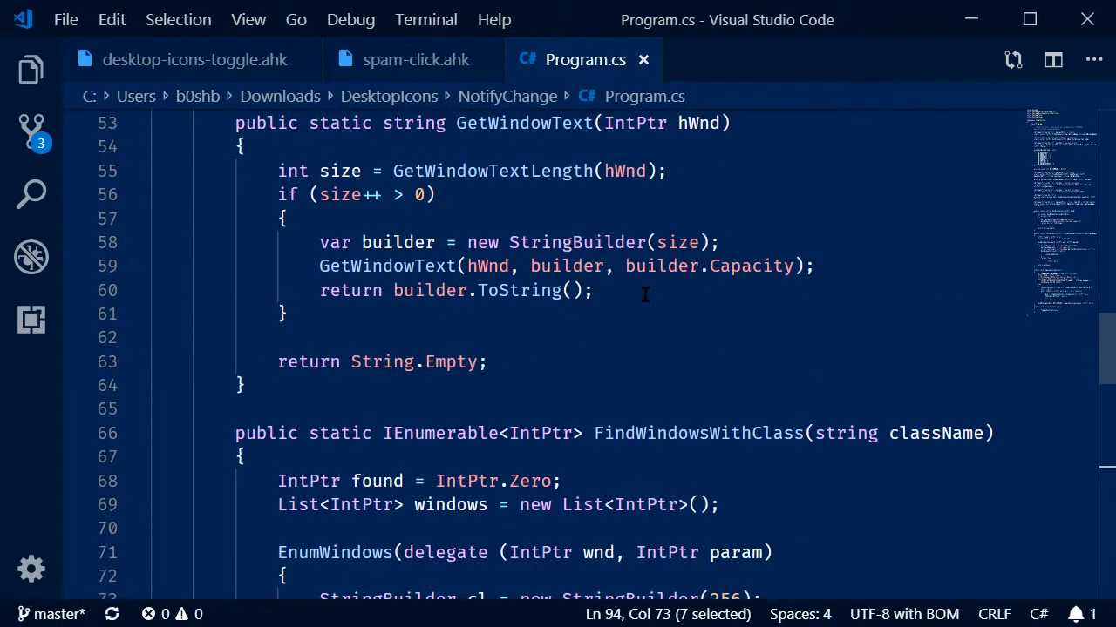
{"action": "scroll", "scroll_direction": "down", "scroll_amount": 3}
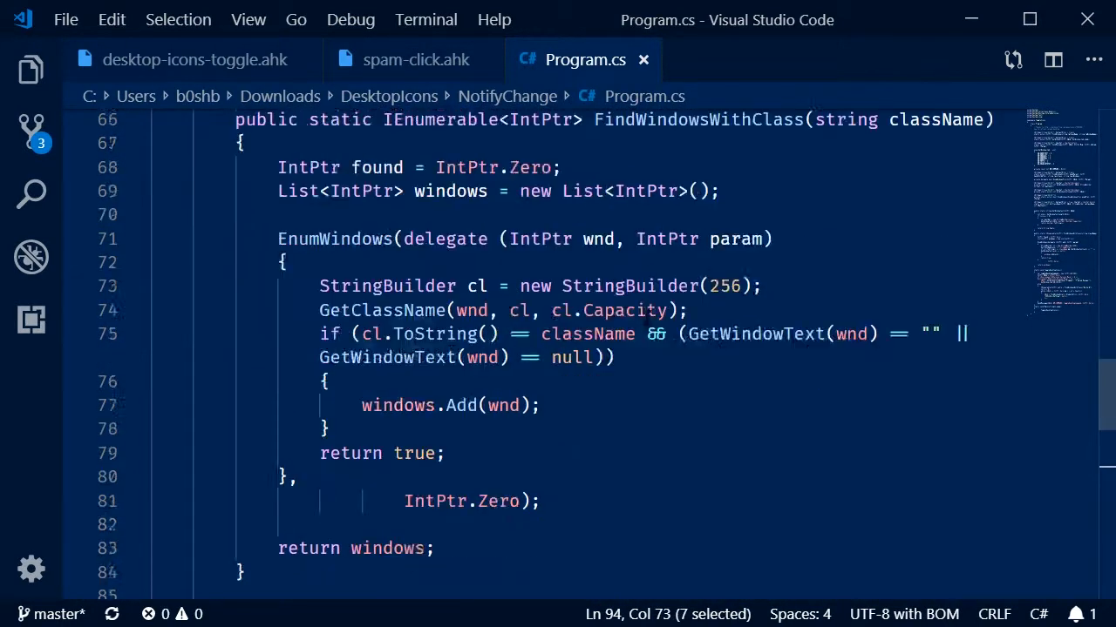
{"action": "scroll", "scroll_direction": "down", "scroll_amount": 3}
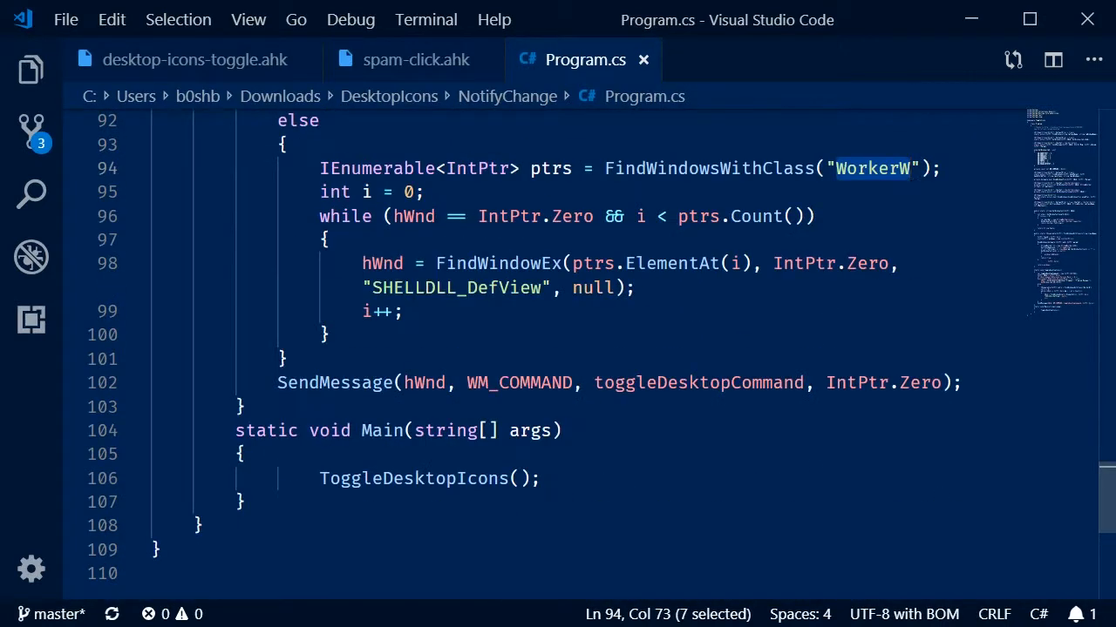
{"action": "left_click", "coordinate": [541, 477]}
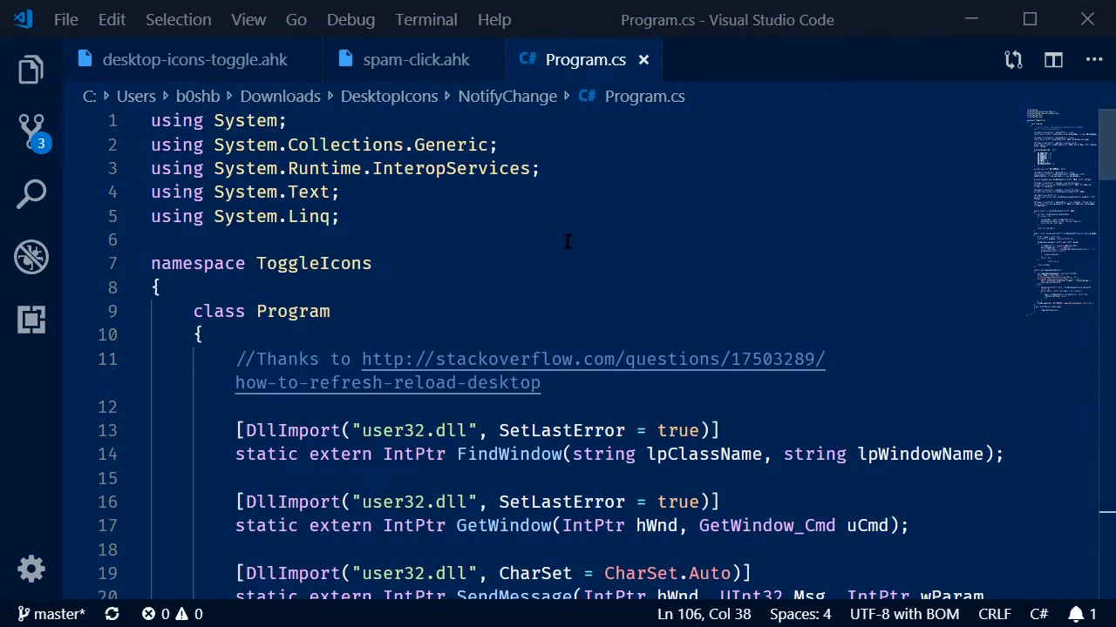
{"action": "mouse_move", "coordinate": [589, 216]}
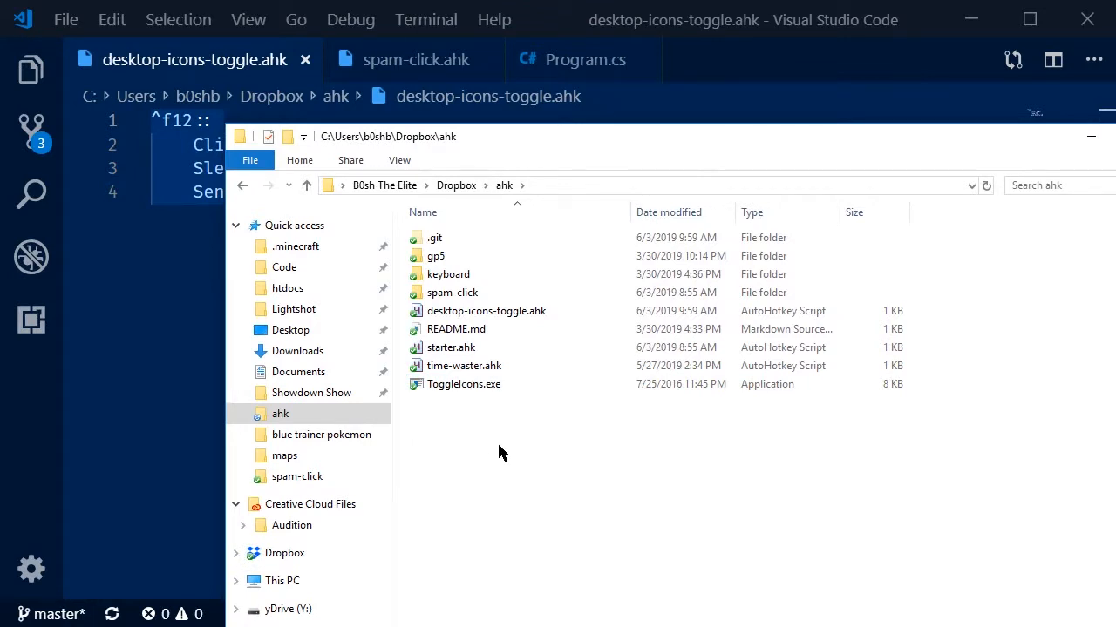
{"action": "mouse_move", "coordinate": [537, 427]}
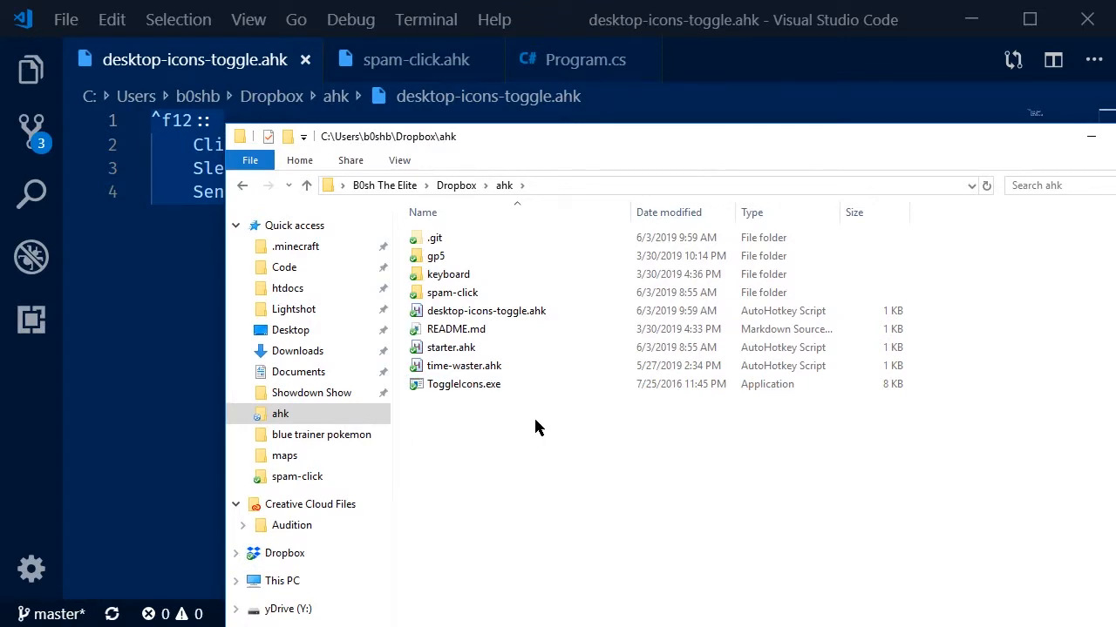
- Replace the Click/Sleep/Send lines with Run, ToggleIcons.exe under ^f12::
{"action": "type", "text": "V"}
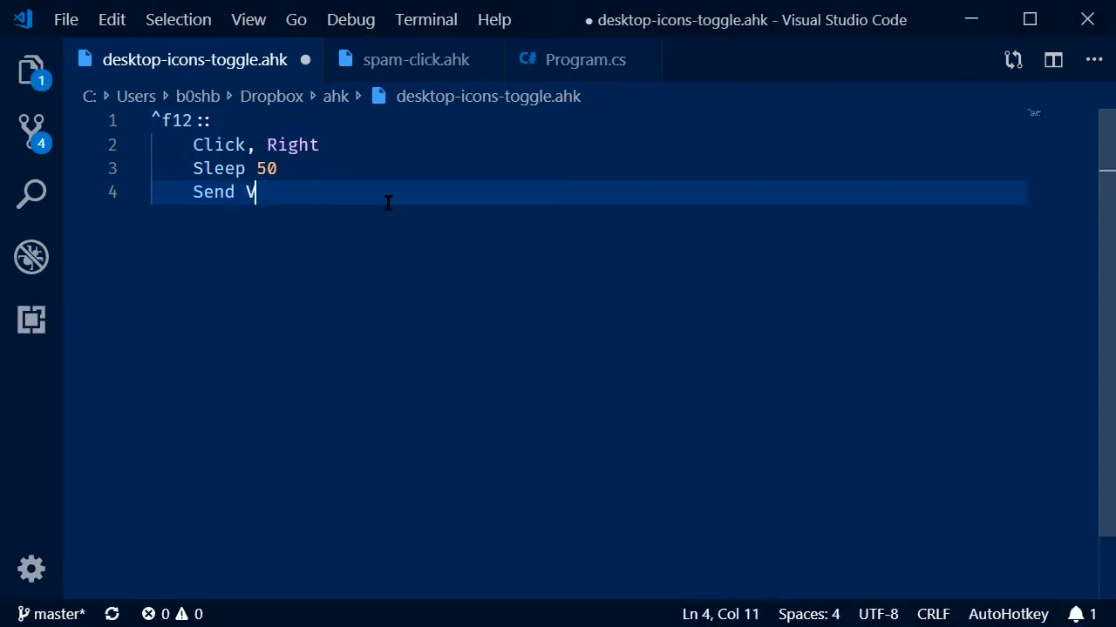
{"action": "key", "text": "Delete"}
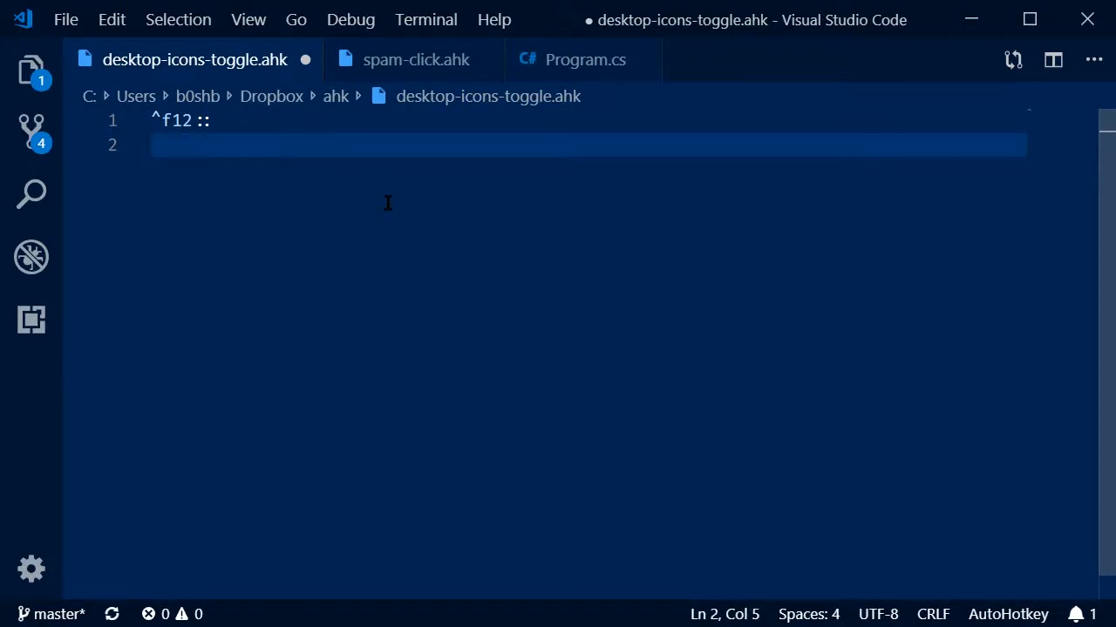
{"action": "type", "text": "Run, Toggle"}
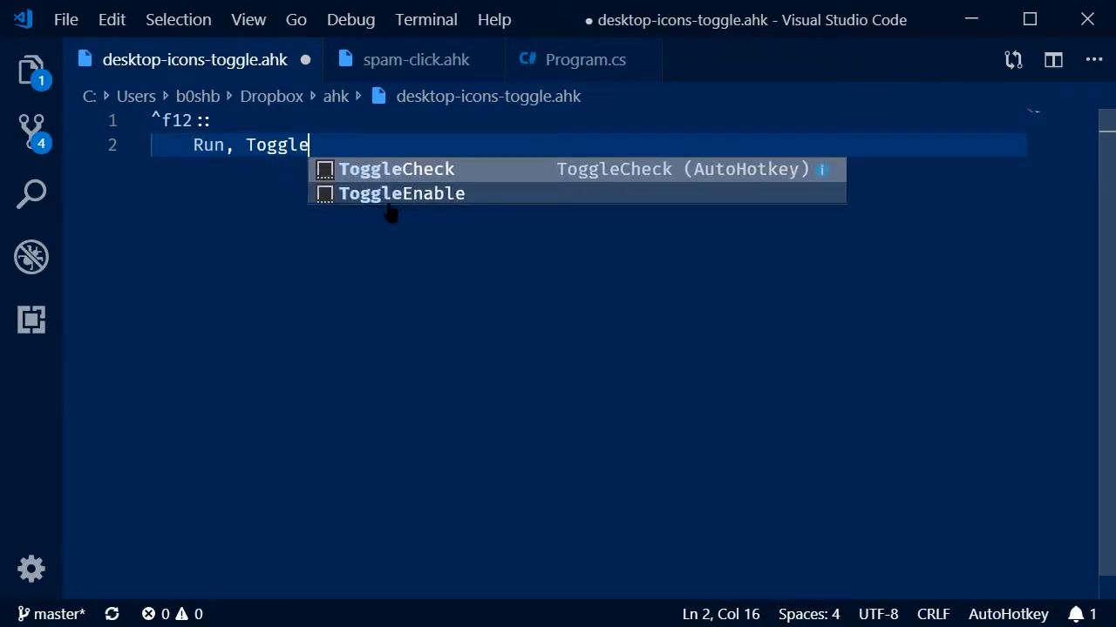
{"action": "type", "text": "Icons.exe"}
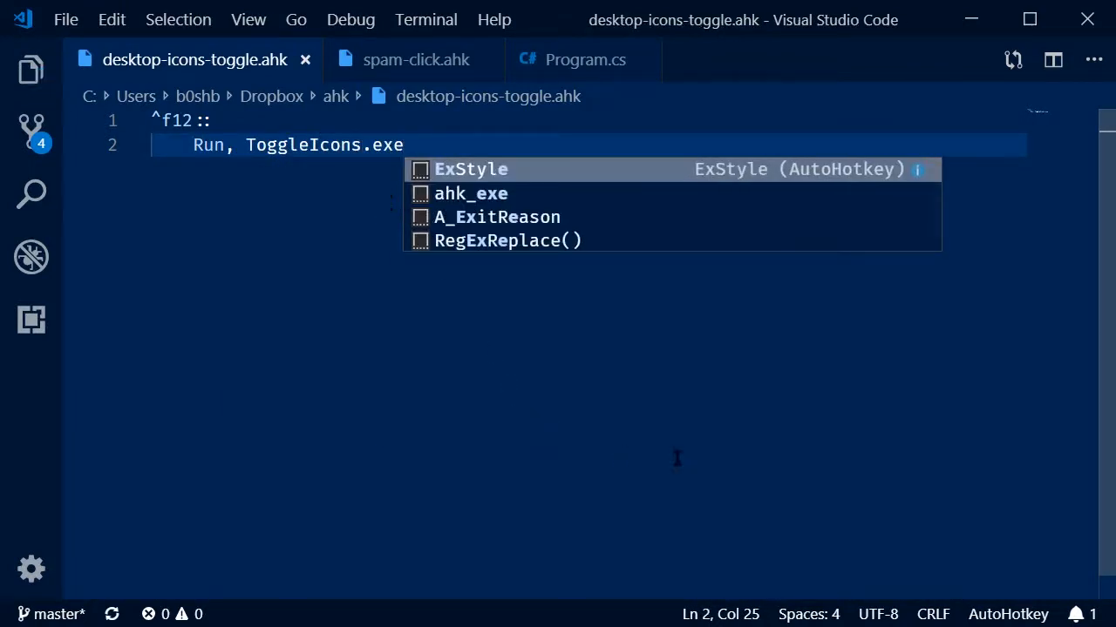
{"action": "key", "text": "Escape"}
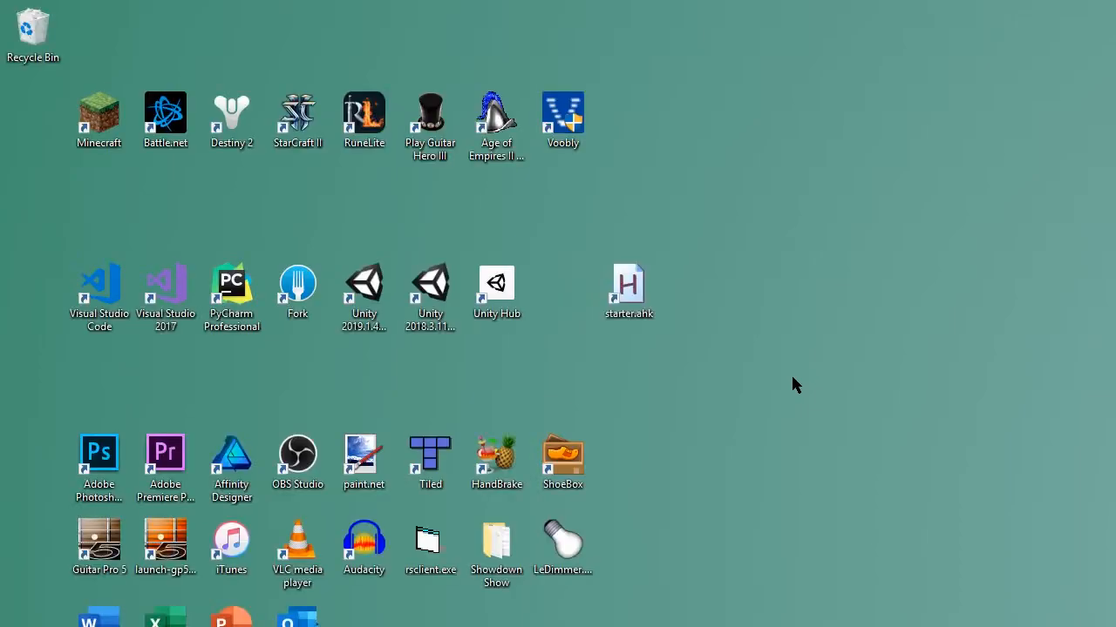
{"action": "mouse_move", "coordinate": [805, 385]}
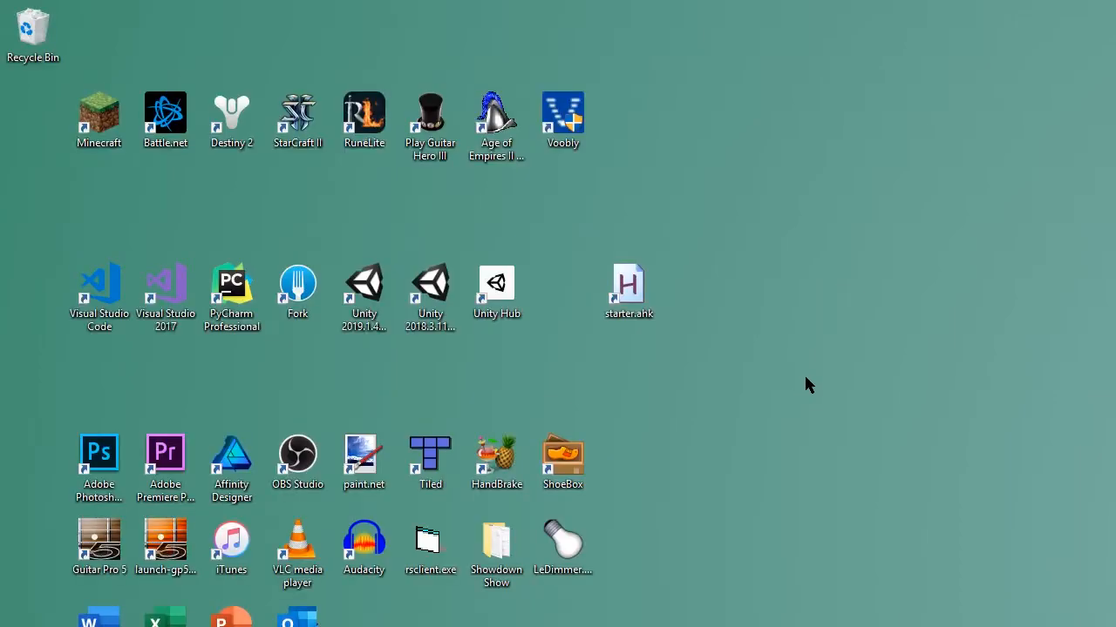
{"action": "mouse_move", "coordinate": [865, 348]}
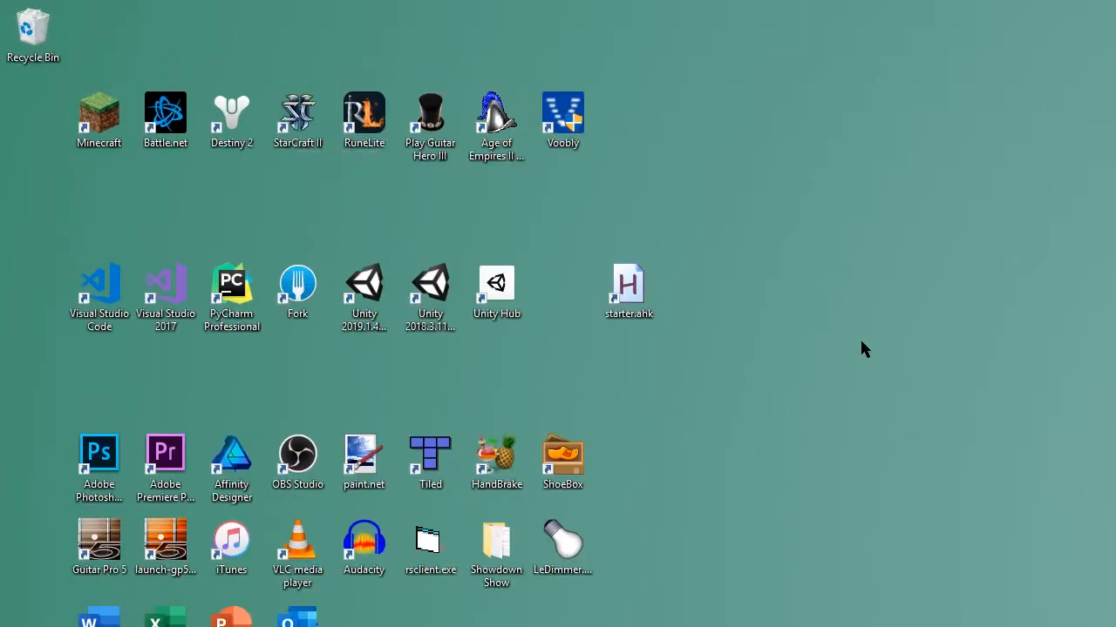